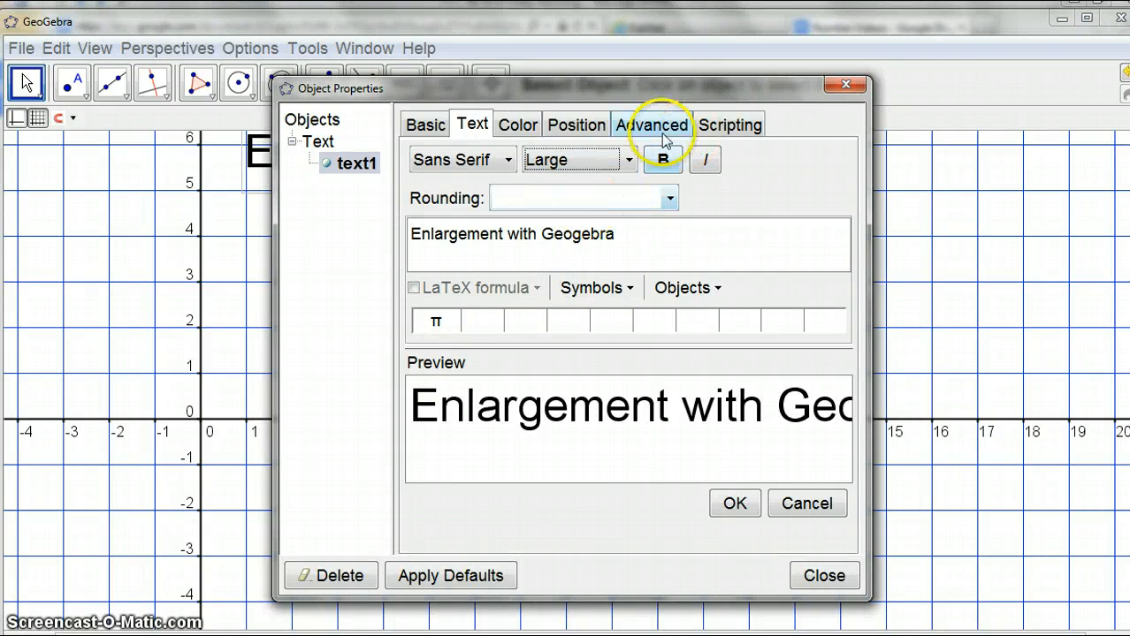
# Apply bold formatting to the title text 'Enlargement with Geogebra' and confirm
pyautogui.click(661, 159)
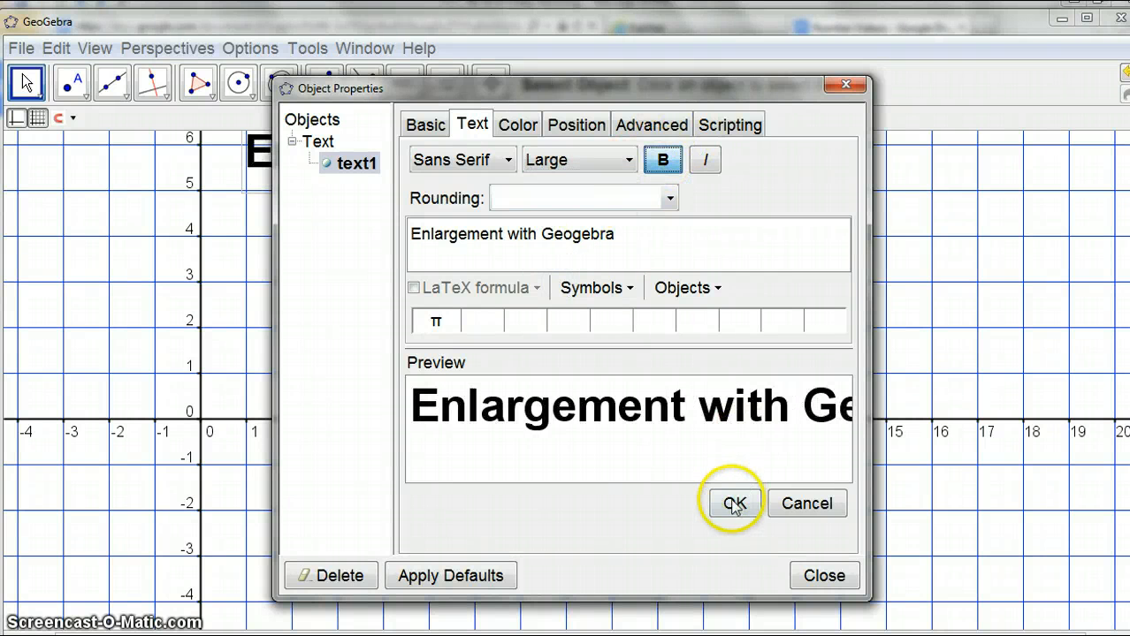
pyautogui.click(733, 502)
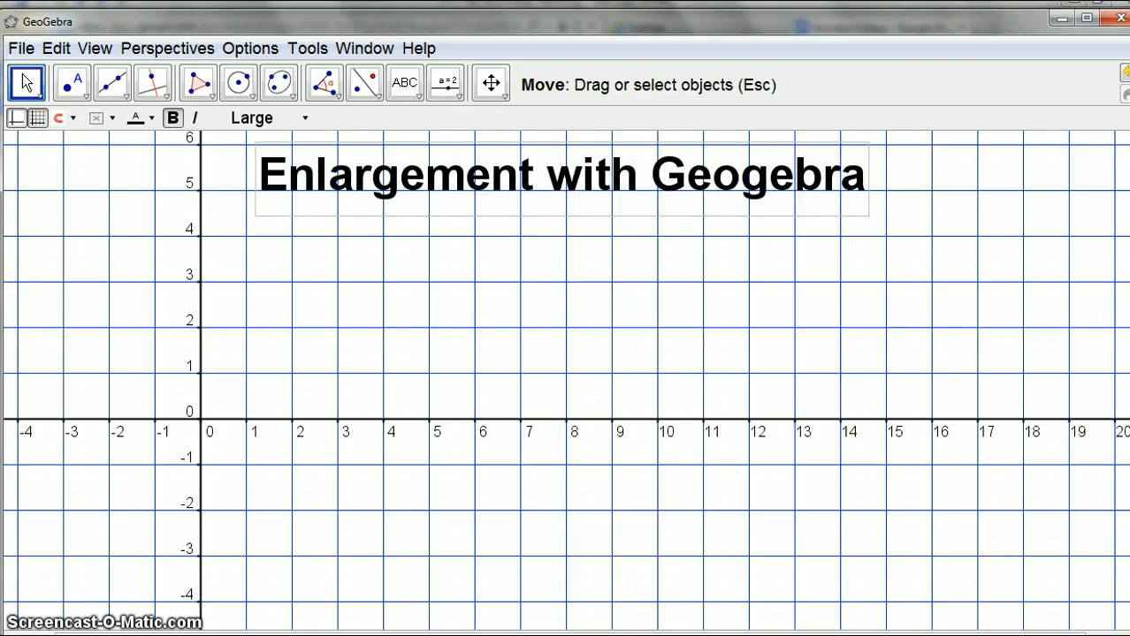
pyautogui.moveTo(198, 85)
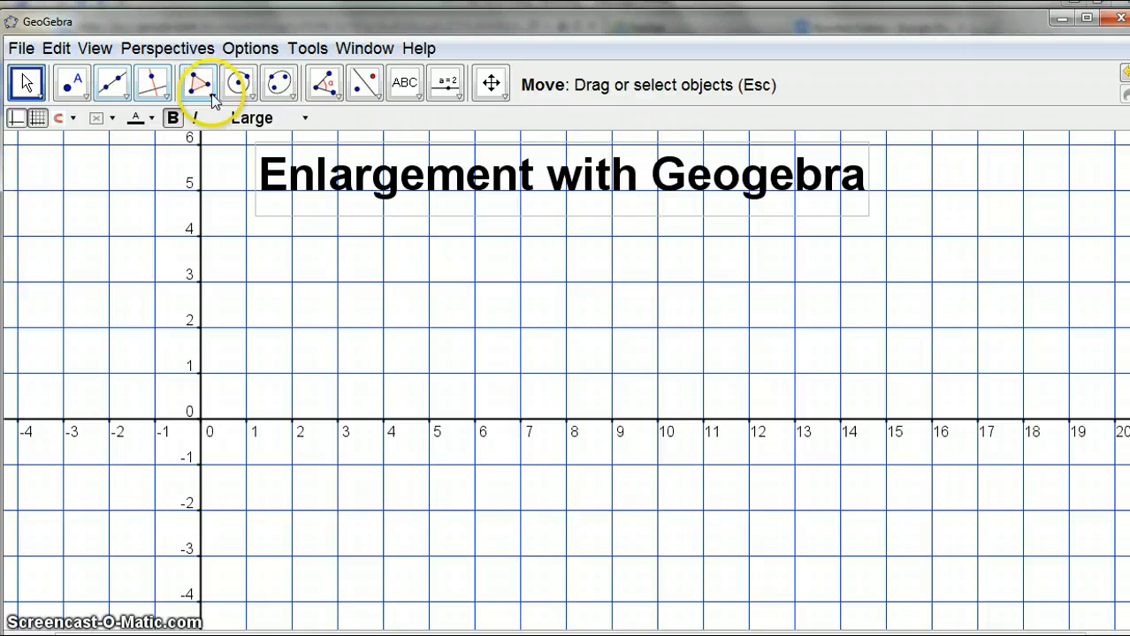
# Use the Polygon tool to place vertices A to F of the L-shaped hexagon
pyautogui.click(198, 83)
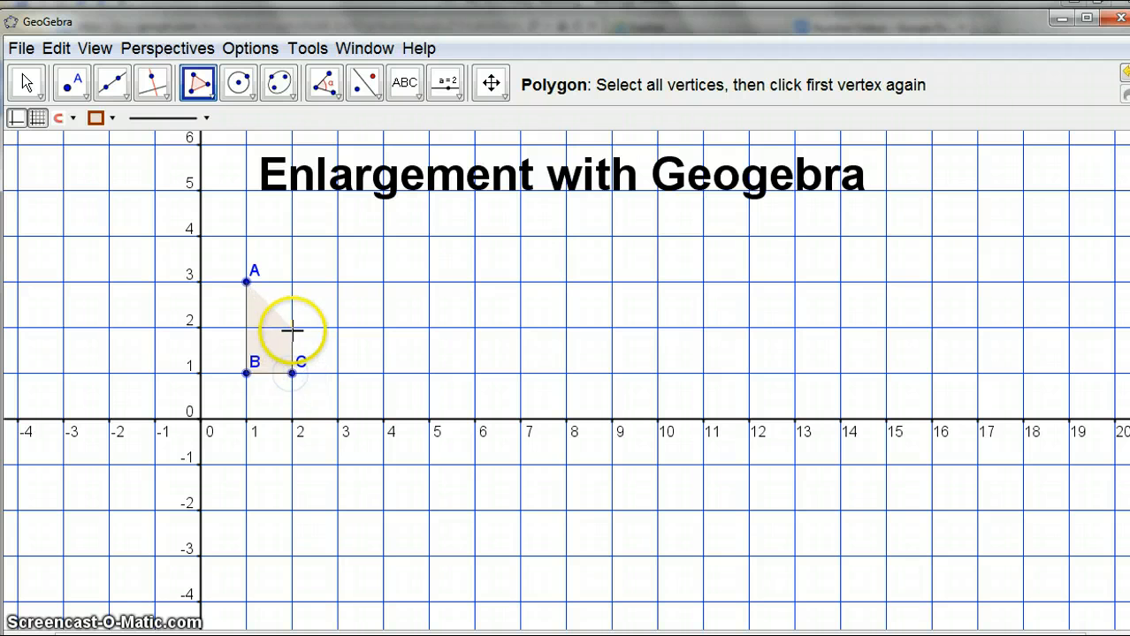
pyautogui.click(292, 327)
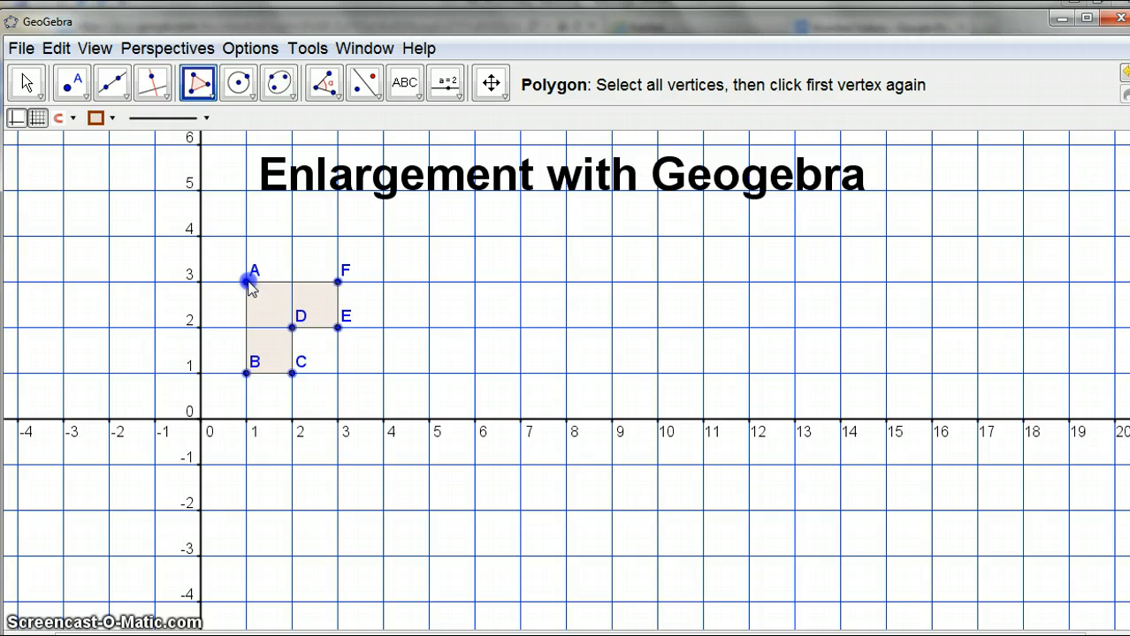
# Rename the hexagon to 'myobject' in its Object Properties
pyautogui.rightClick(247, 283)
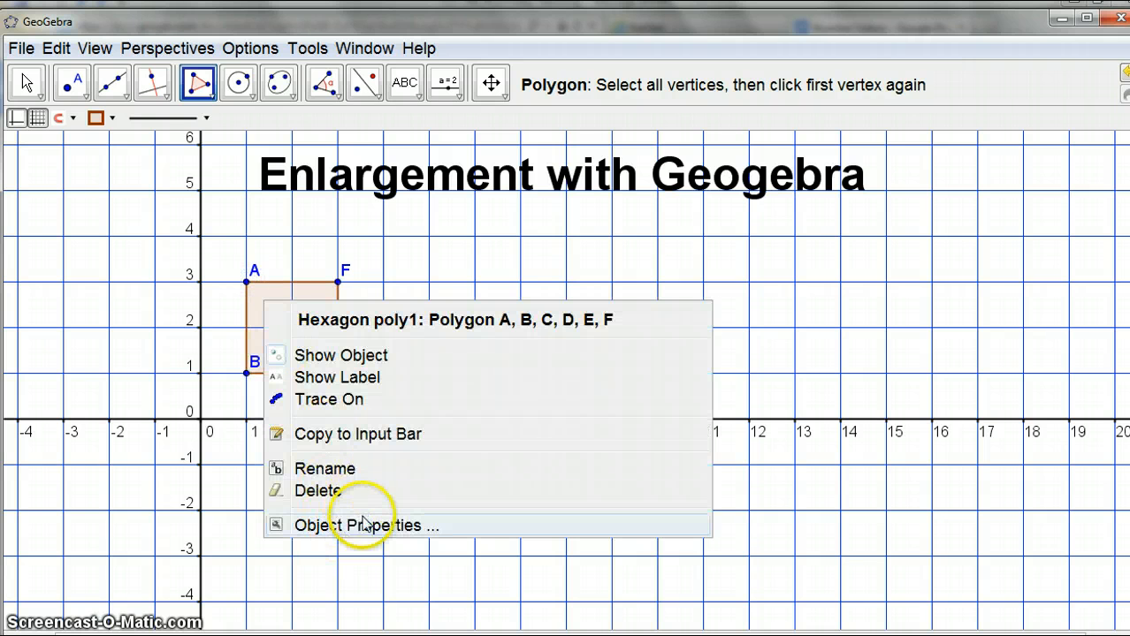
pyautogui.click(366, 525)
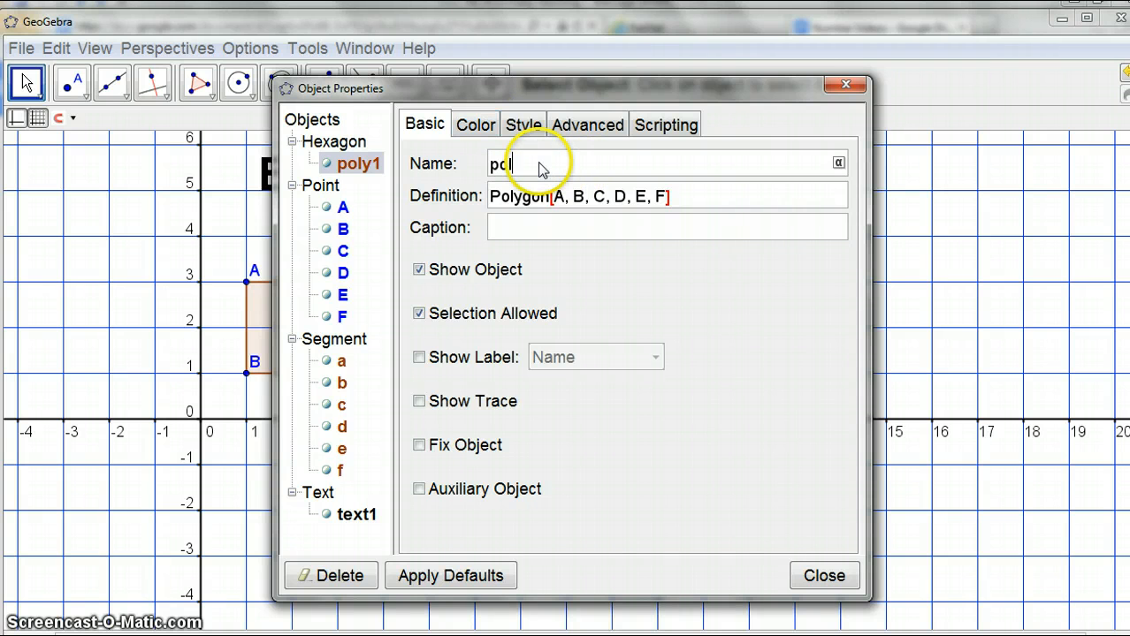
pyautogui.write('myobject')
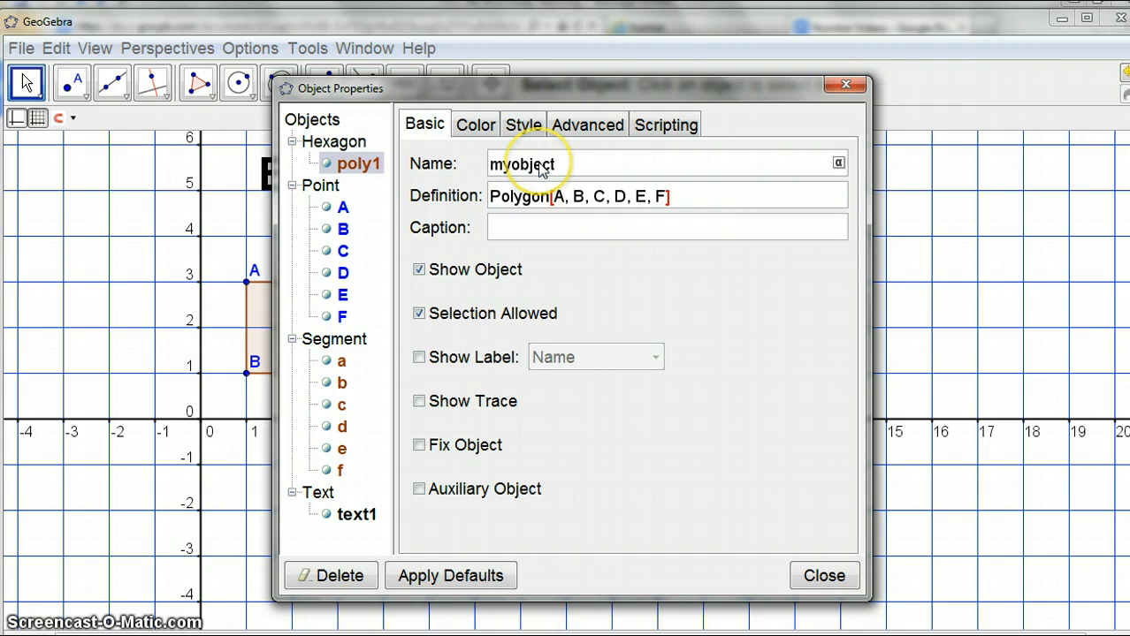
# Colour the hexagon blue with a thicker outline and translucent fill
pyautogui.click(474, 124)
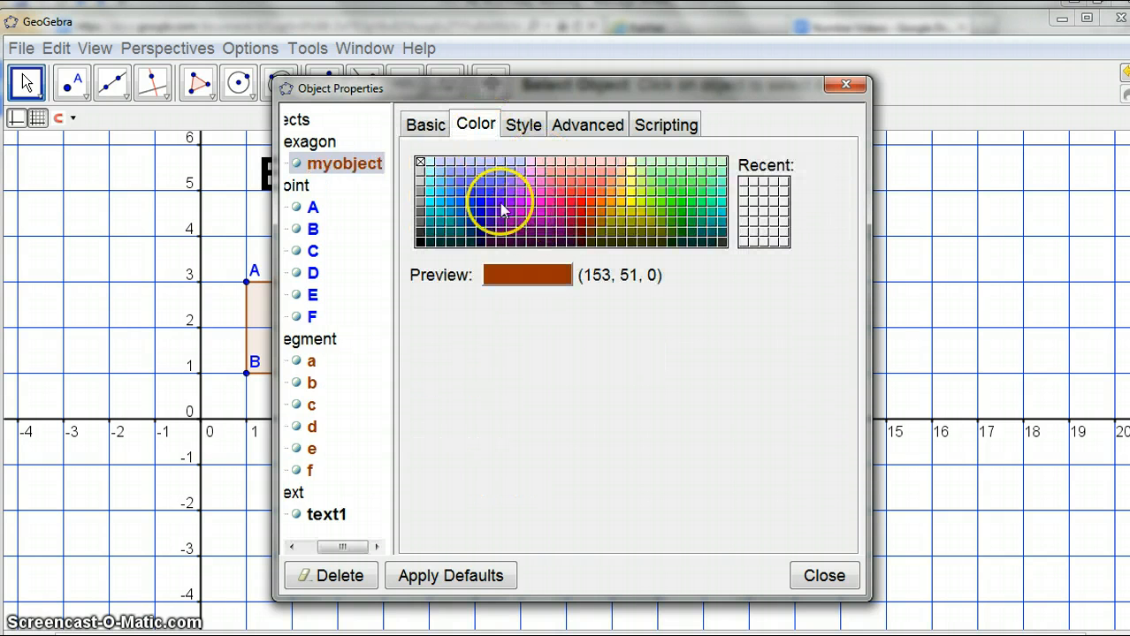
pyautogui.click(489, 202)
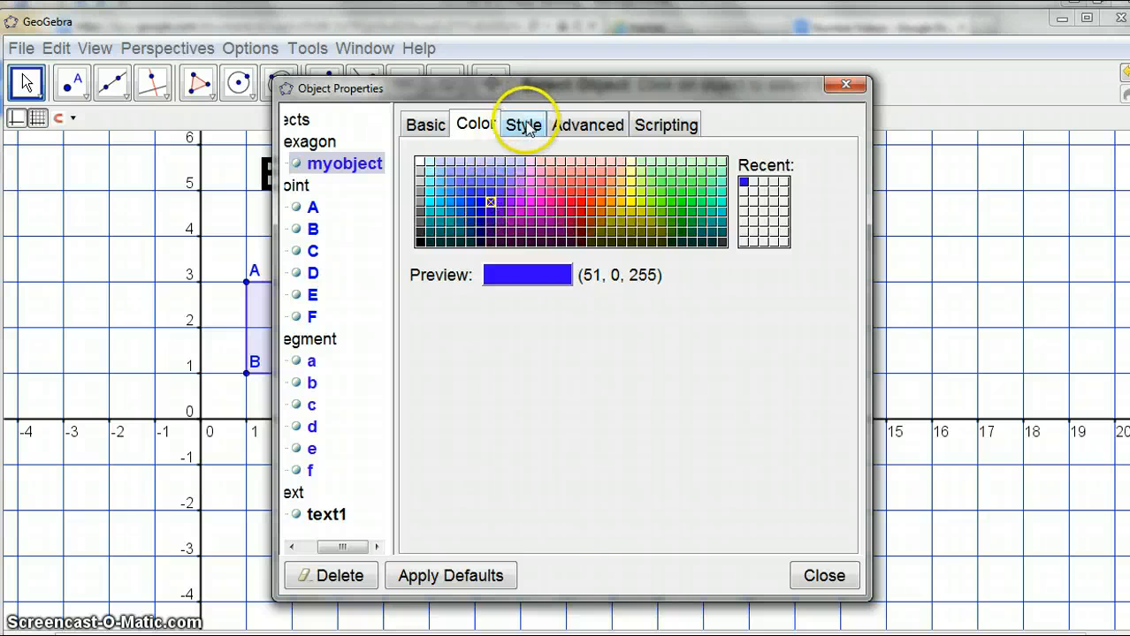
pyautogui.click(521, 123)
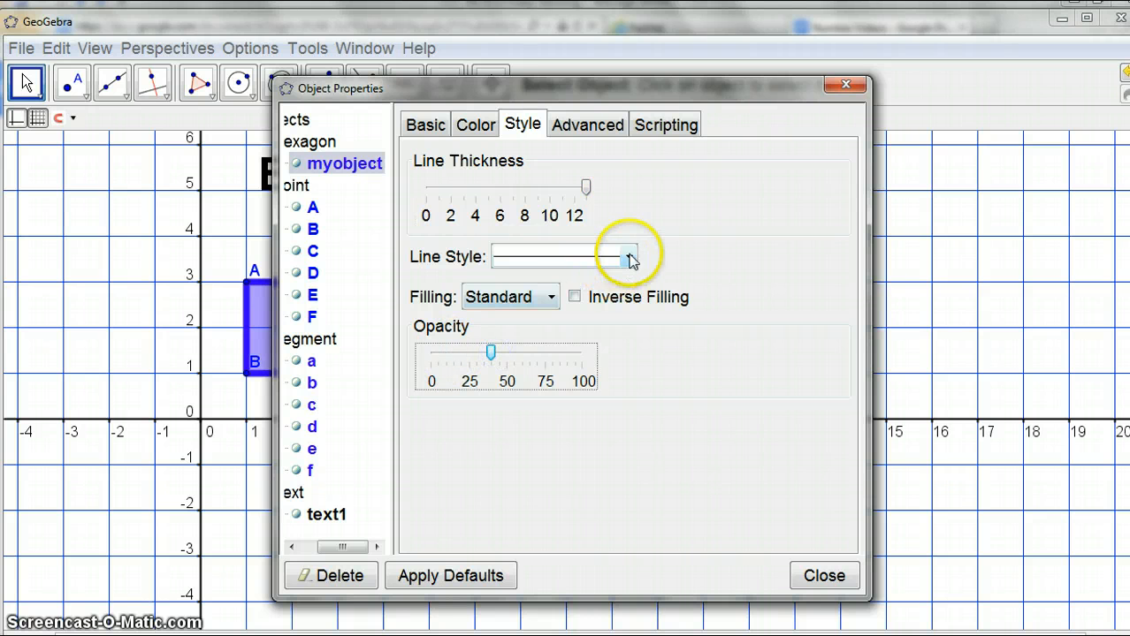
pyautogui.click(824, 576)
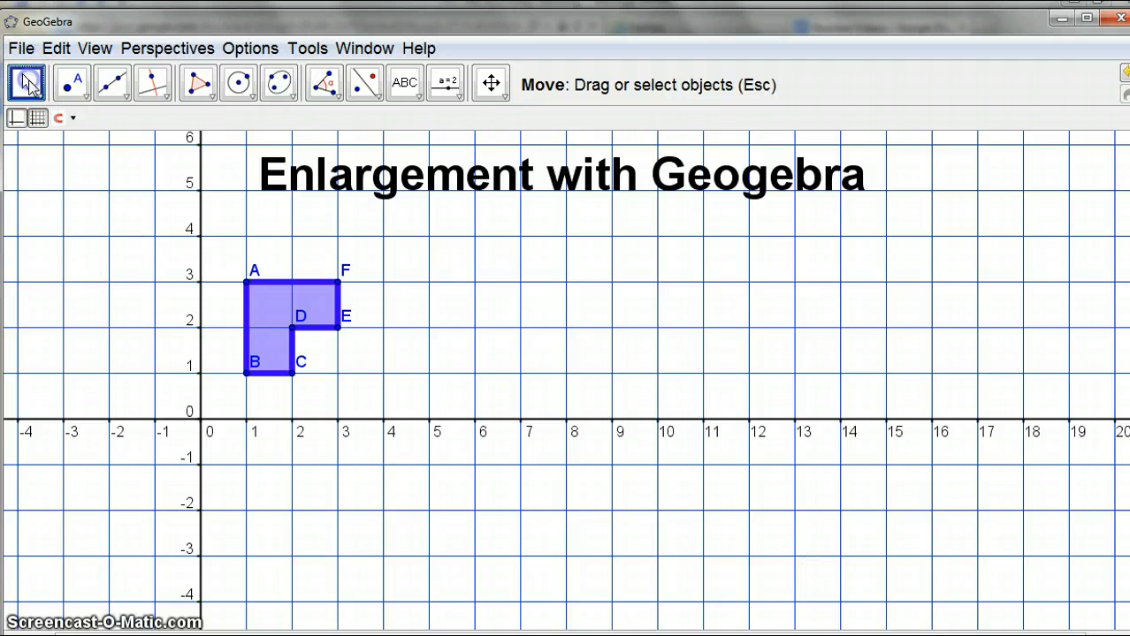
# Switch to the Move tool to reposition vertex labels A to F outside the hexagon
pyautogui.click(27, 83)
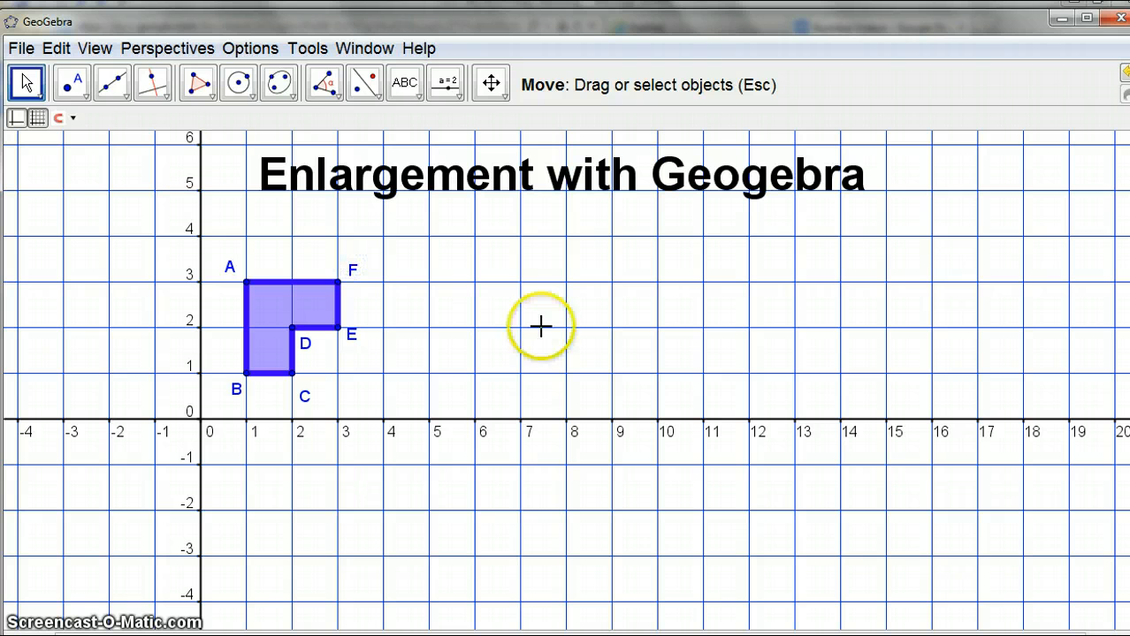
# Place centre point G to the right of the hexagon, then return to Move
pyautogui.click(71, 84)
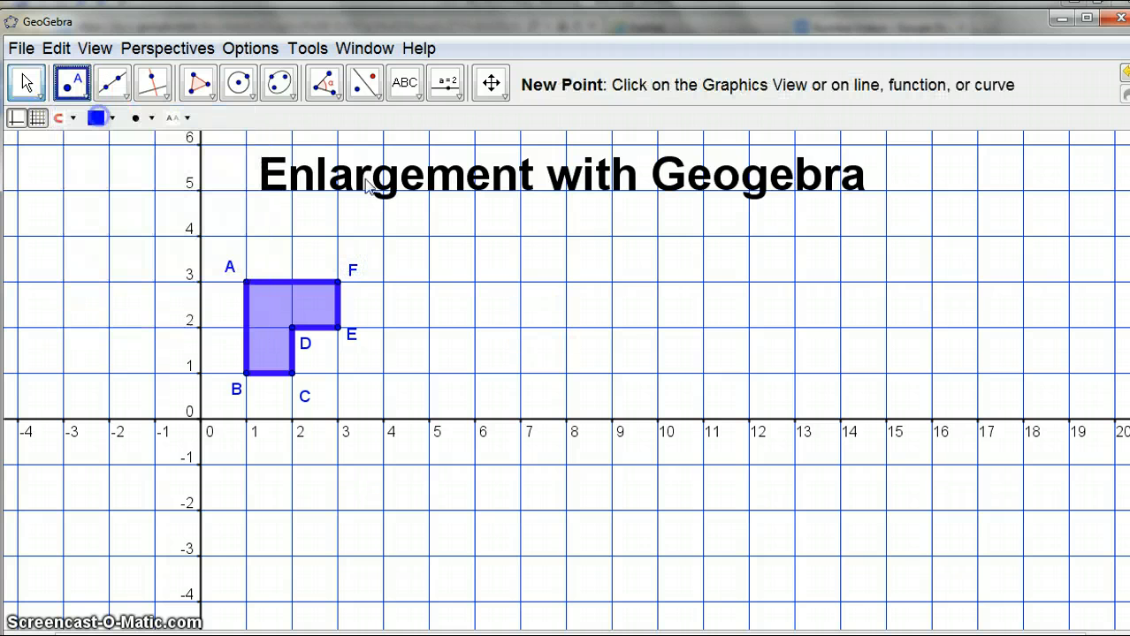
pyautogui.click(645, 297)
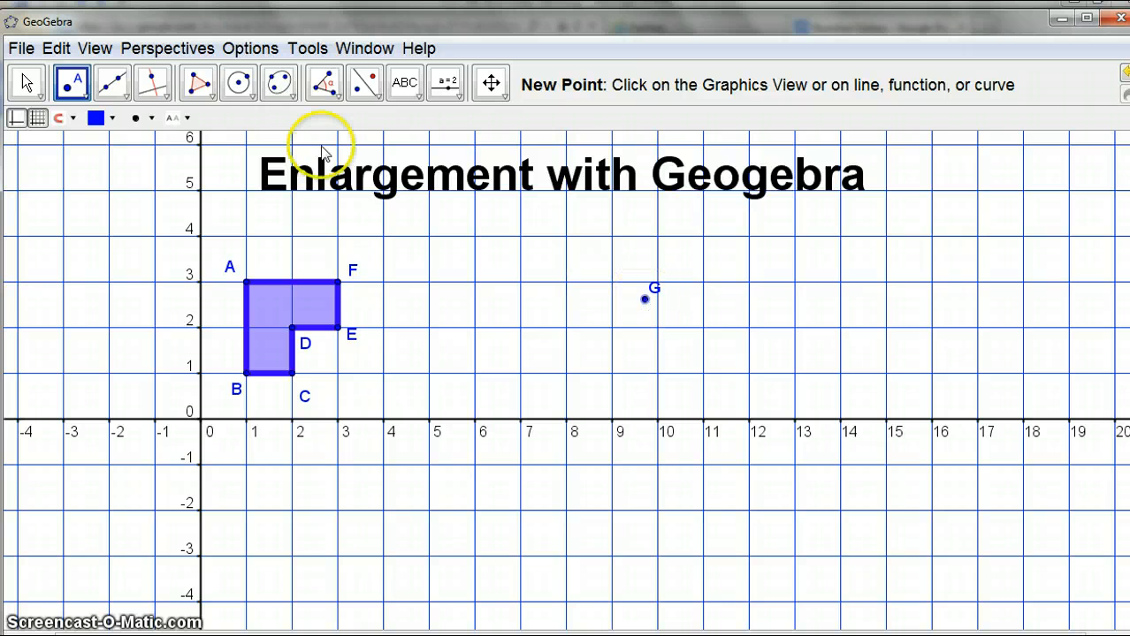
pyautogui.click(26, 83)
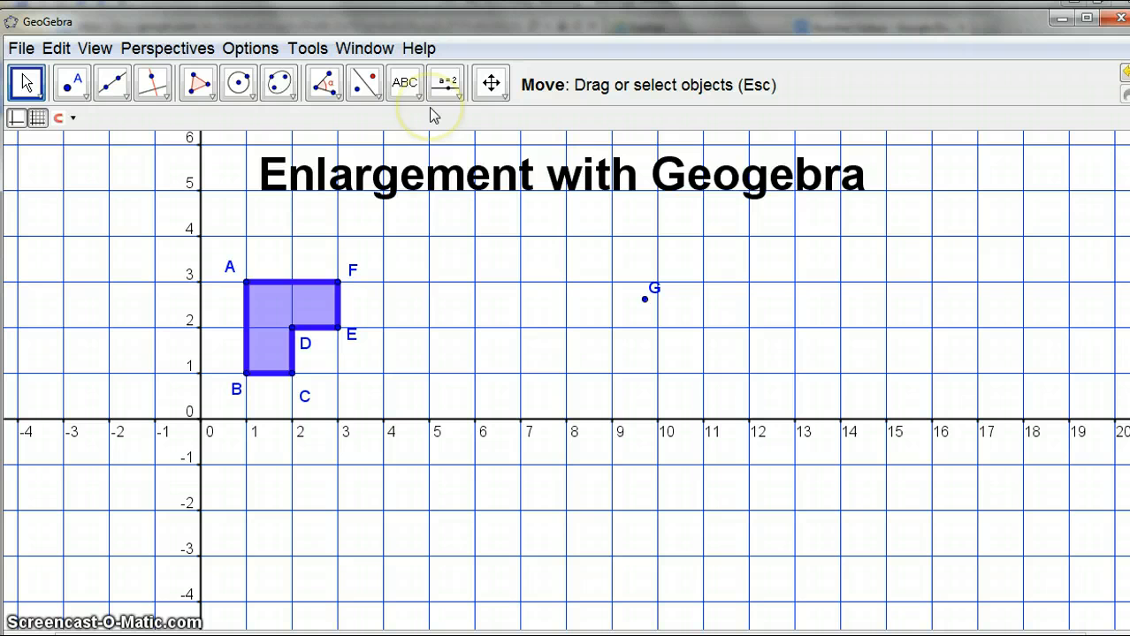
# Dilate the hexagon from G by a numeric factor, creating the smaller image A'B'C'D'E'F'
pyautogui.click(364, 85)
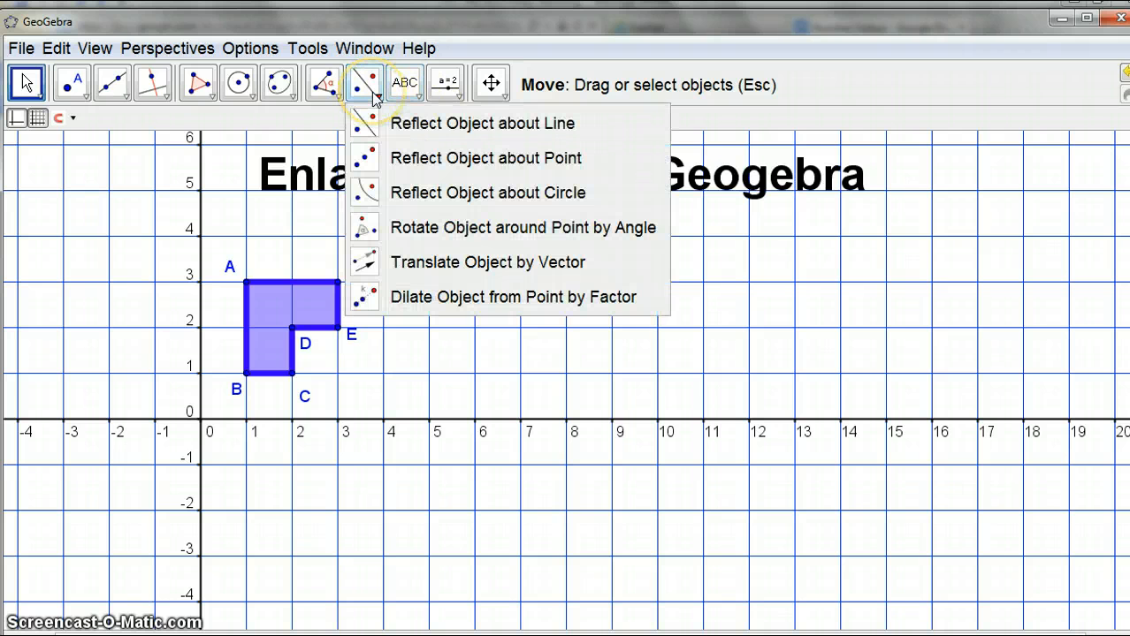
pyautogui.moveTo(460, 297)
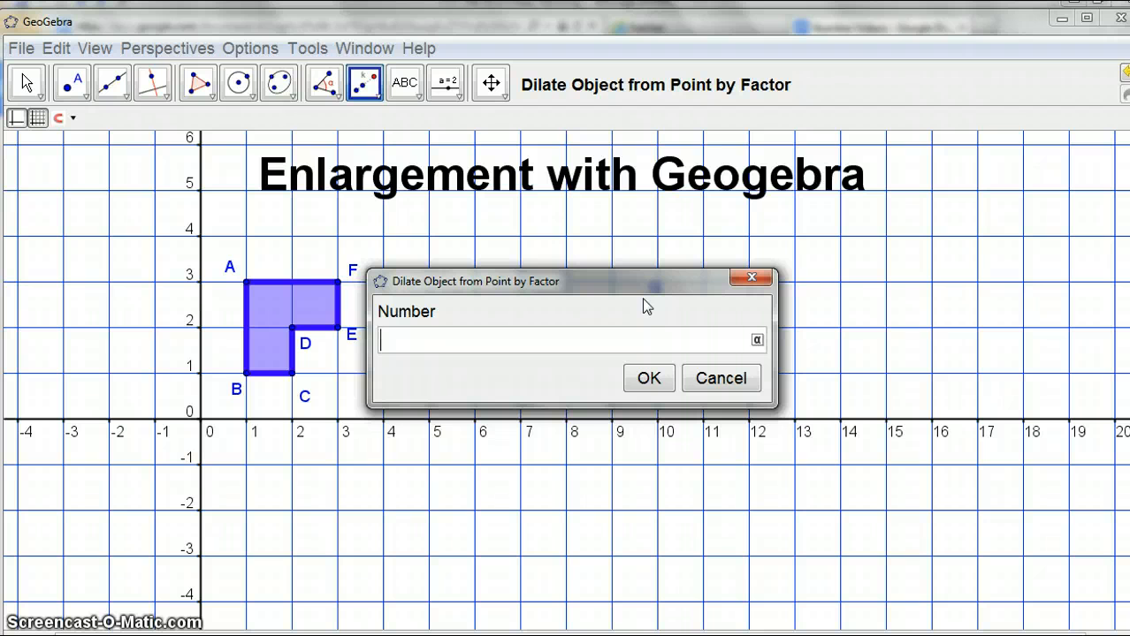
pyautogui.click(566, 339)
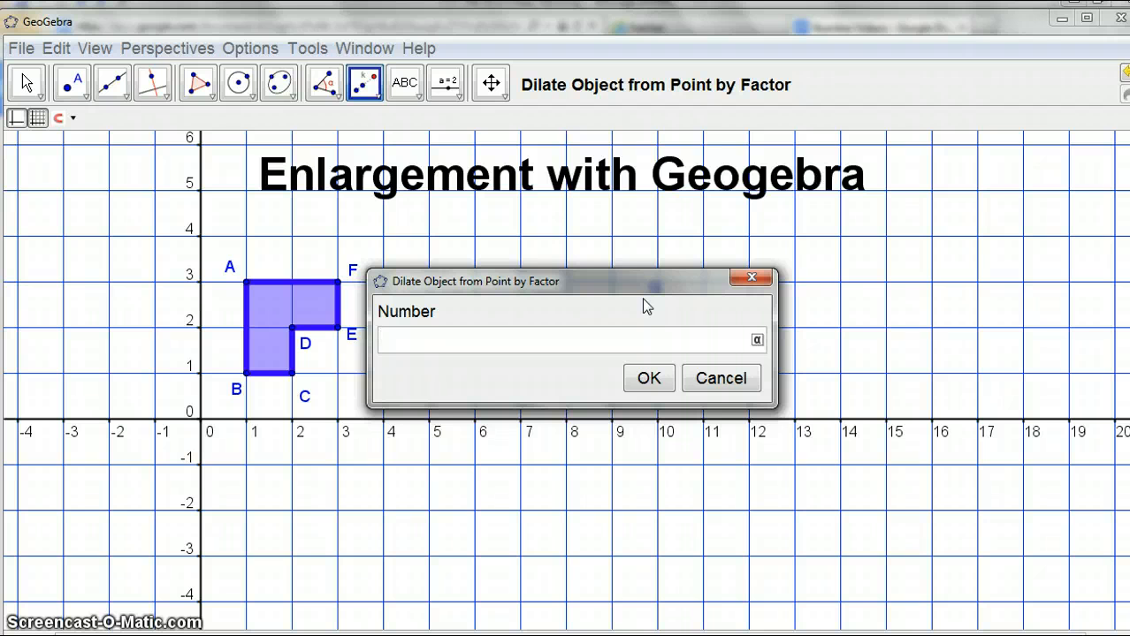
pyautogui.click(646, 378)
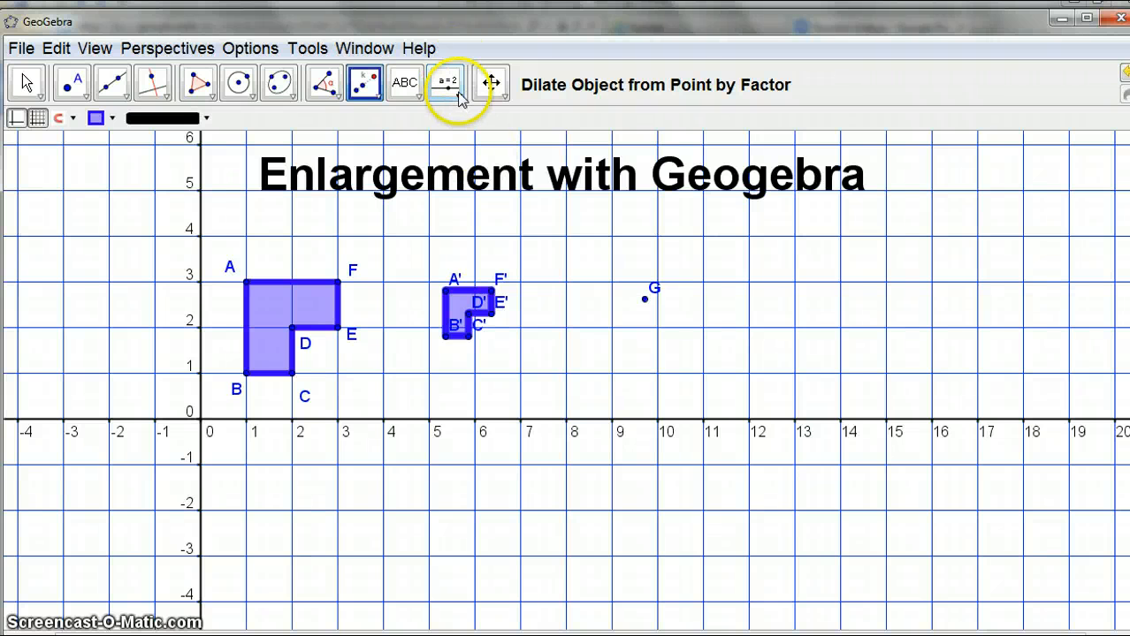
# Create a number slider named 'size' with width 500, not fixed, near the top right
pyautogui.click(446, 83)
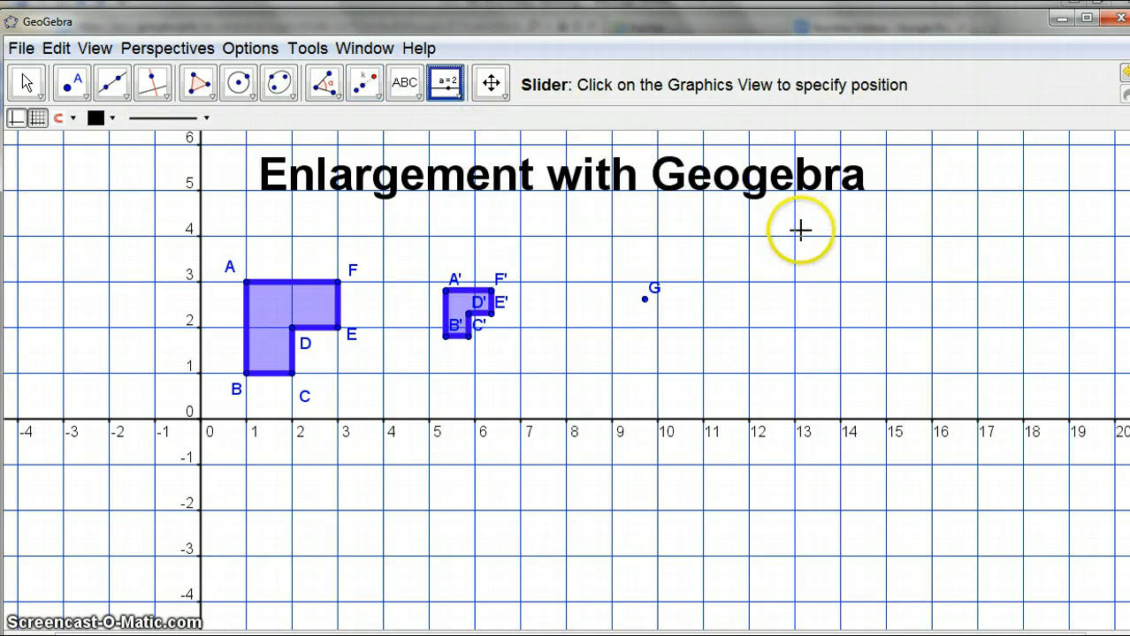
pyautogui.click(799, 230)
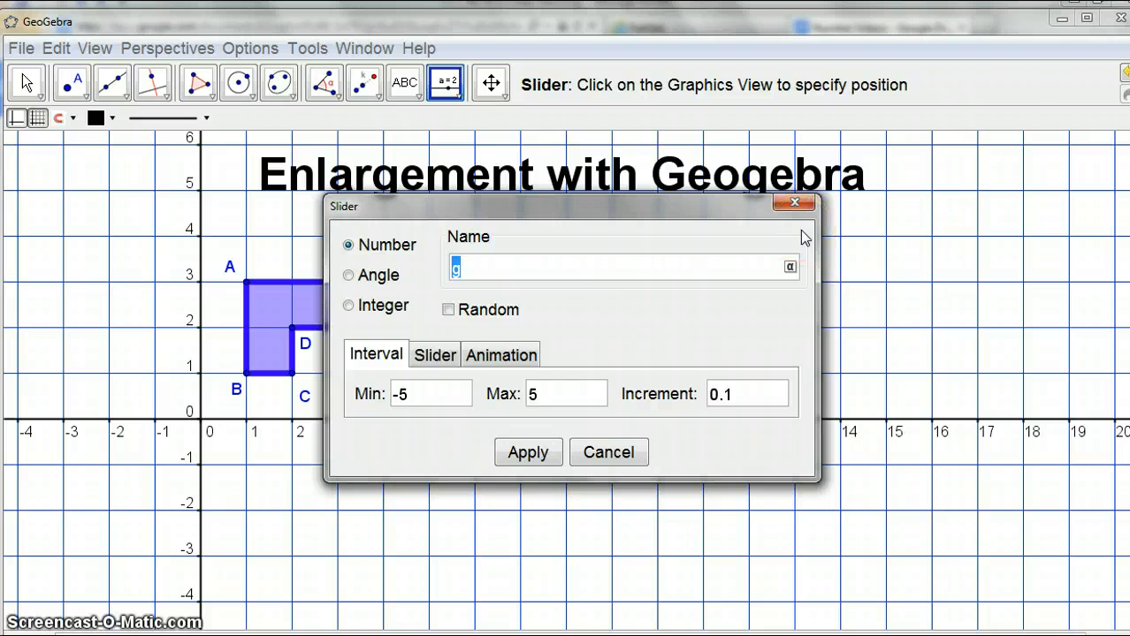
pyautogui.write('size')
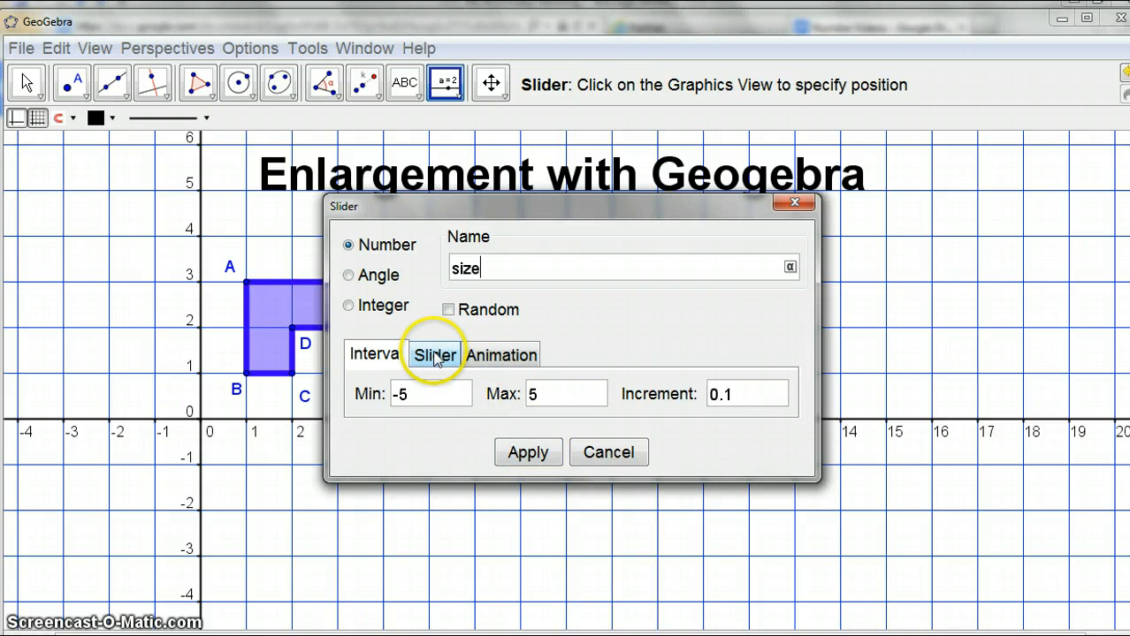
pyautogui.click(435, 353)
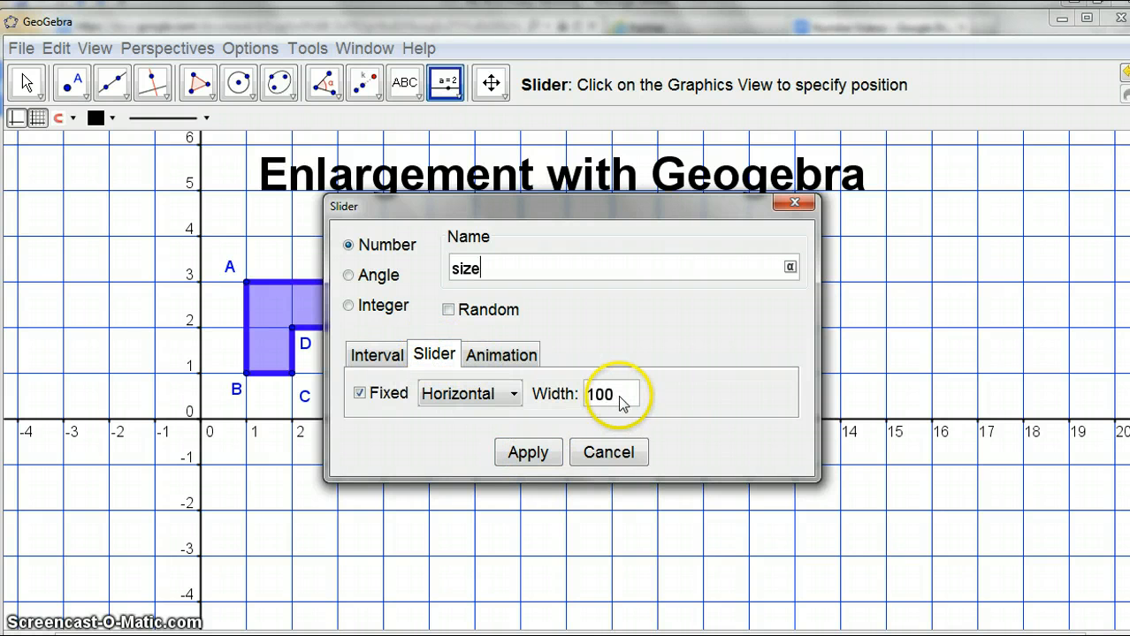
pyautogui.write('500')
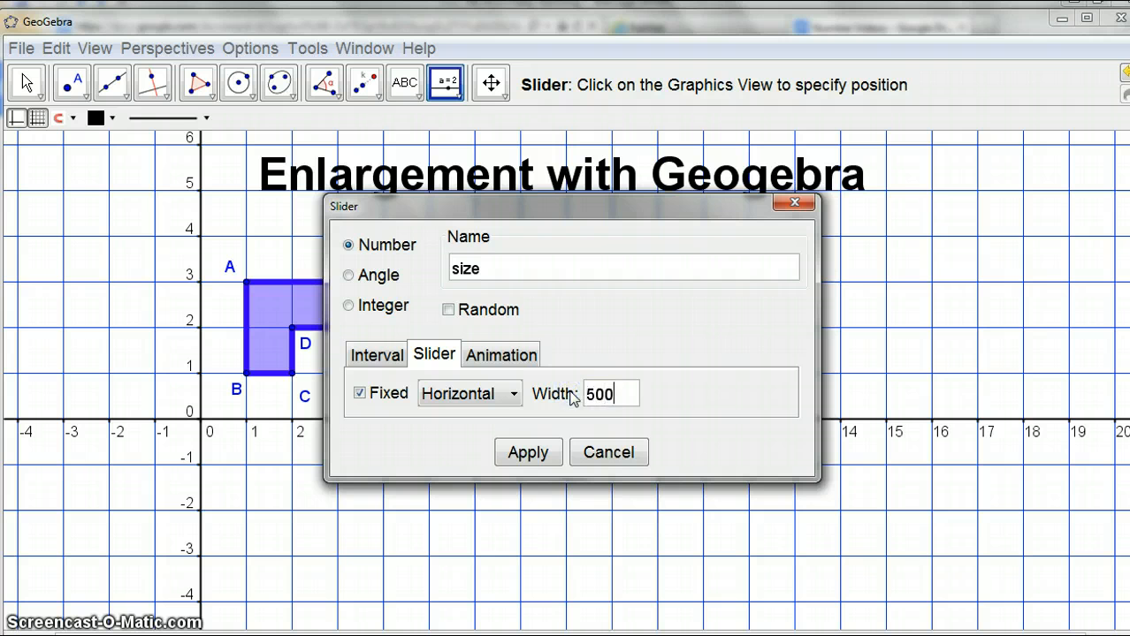
pyautogui.click(499, 353)
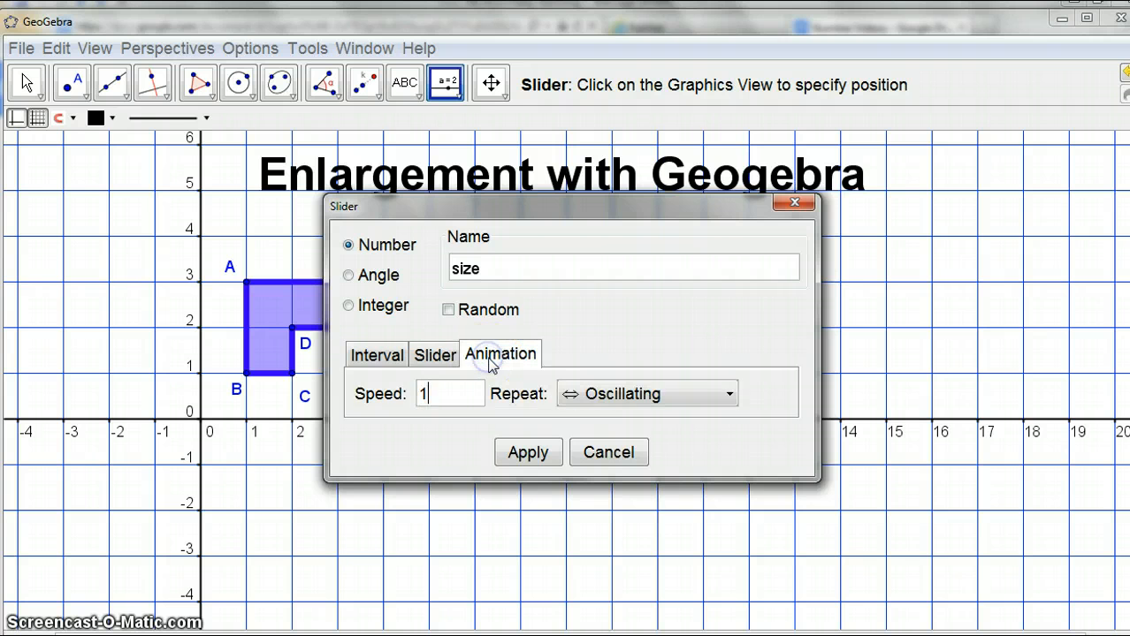
pyautogui.click(435, 353)
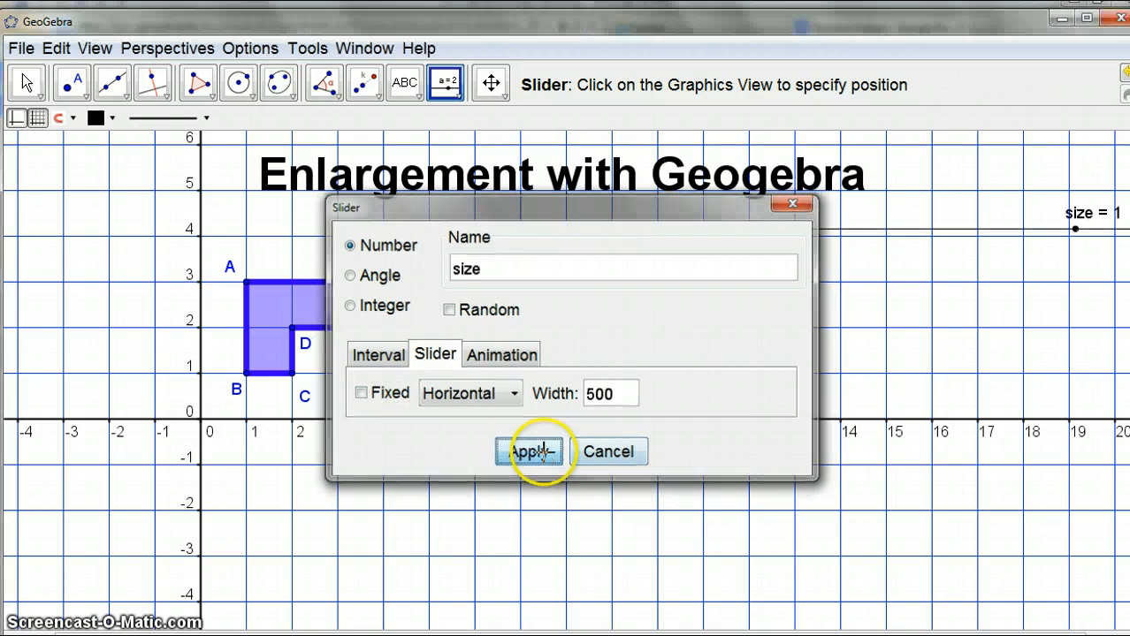
pyautogui.click(528, 453)
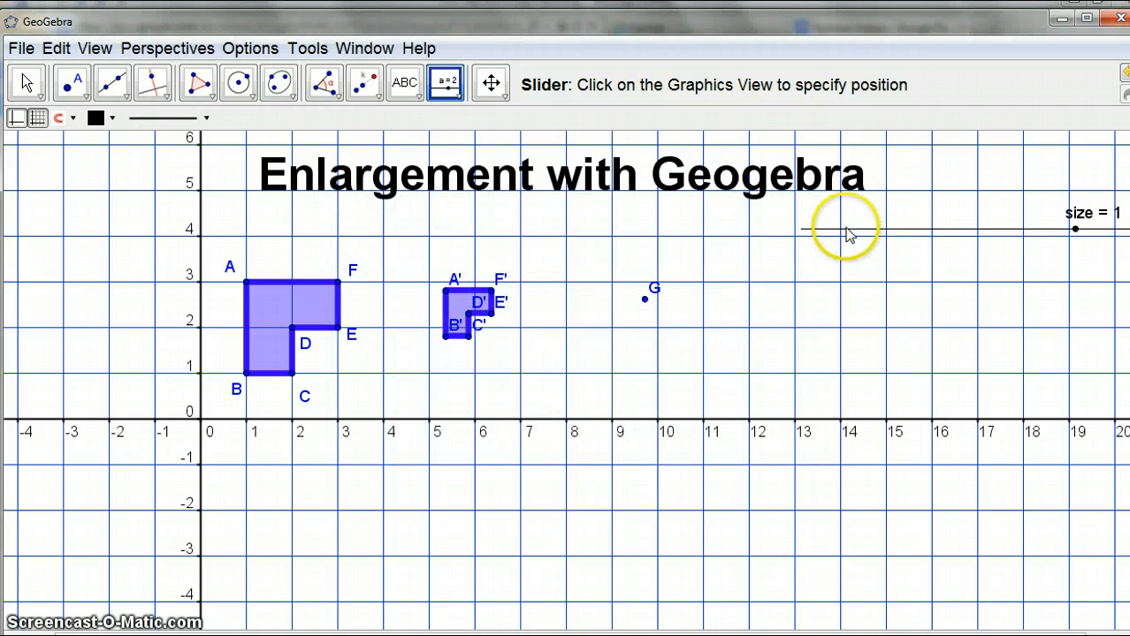
# Move the size slider under the title and lengthen it in Object Properties
pyautogui.click(27, 81)
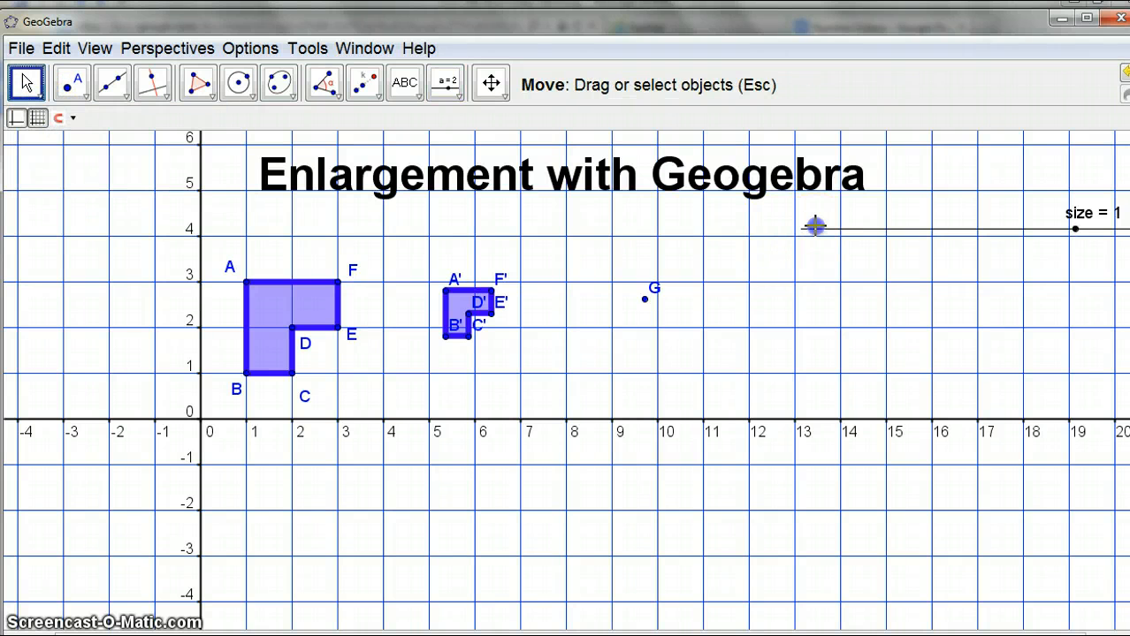
pyautogui.moveTo(813, 226); pyautogui.dragTo(327, 221)
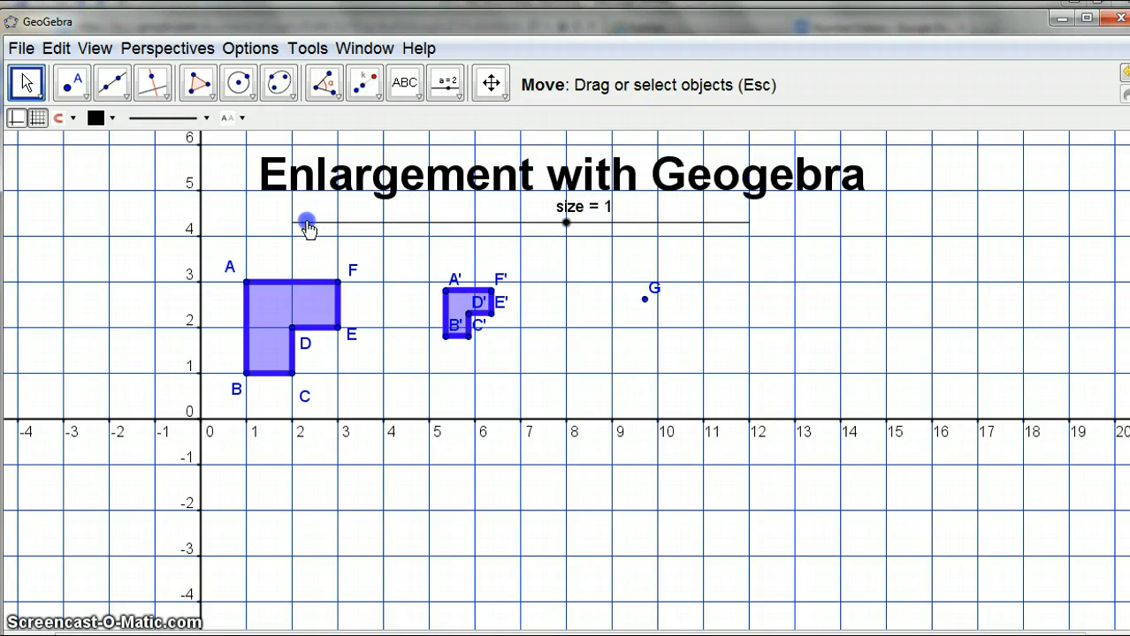
pyautogui.rightClick(306, 221)
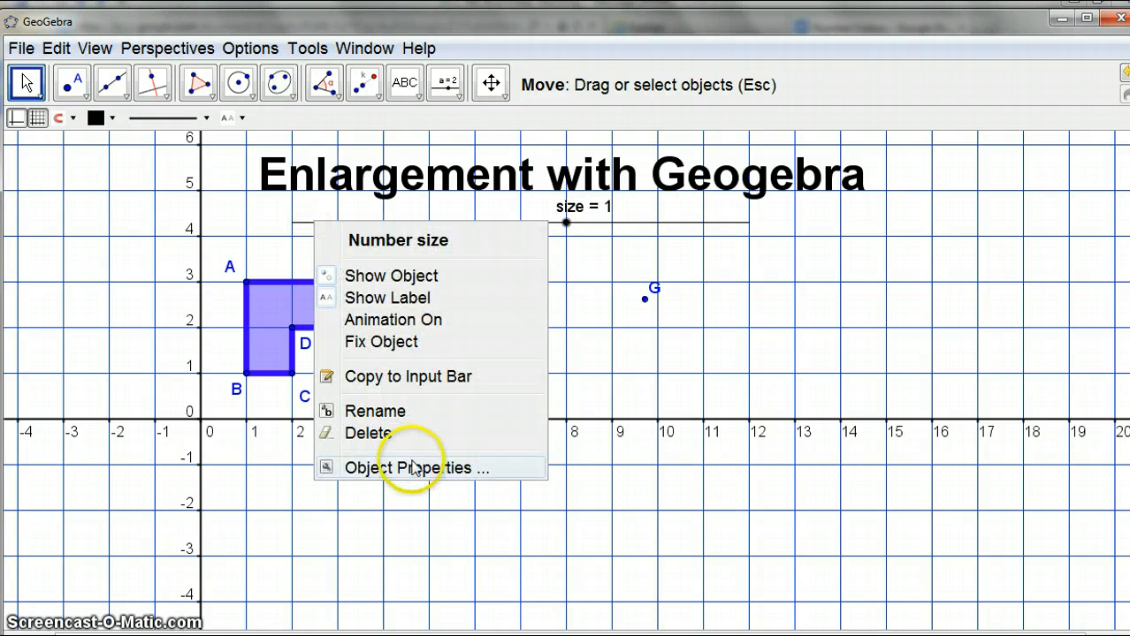
pyautogui.click(410, 467)
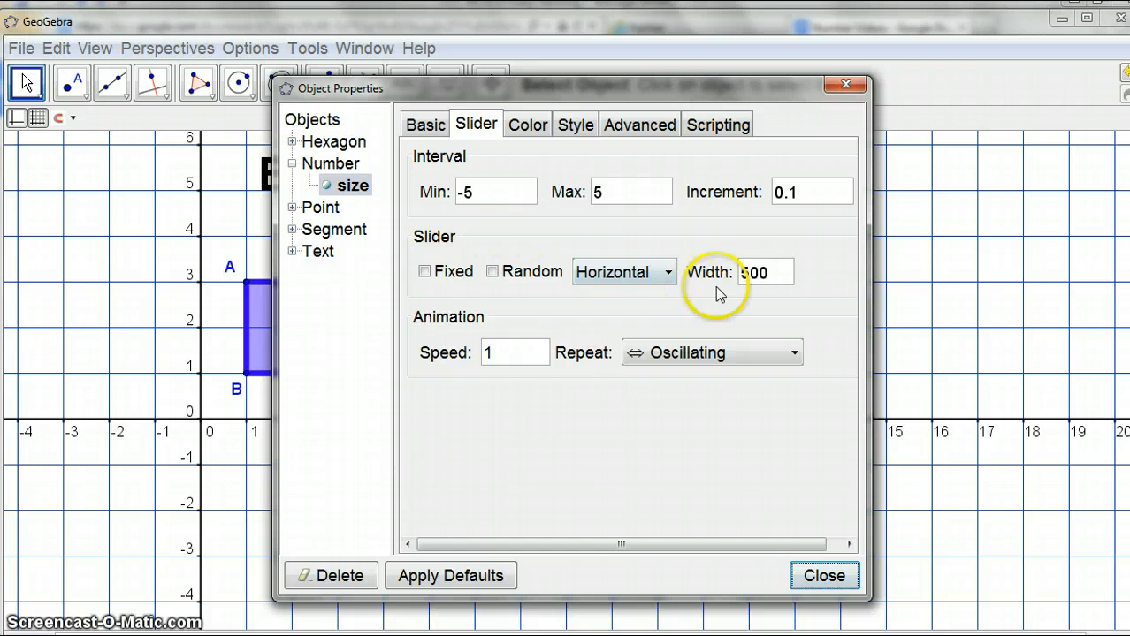
# Colour the size slider purple and finish editing
pyautogui.click(527, 123)
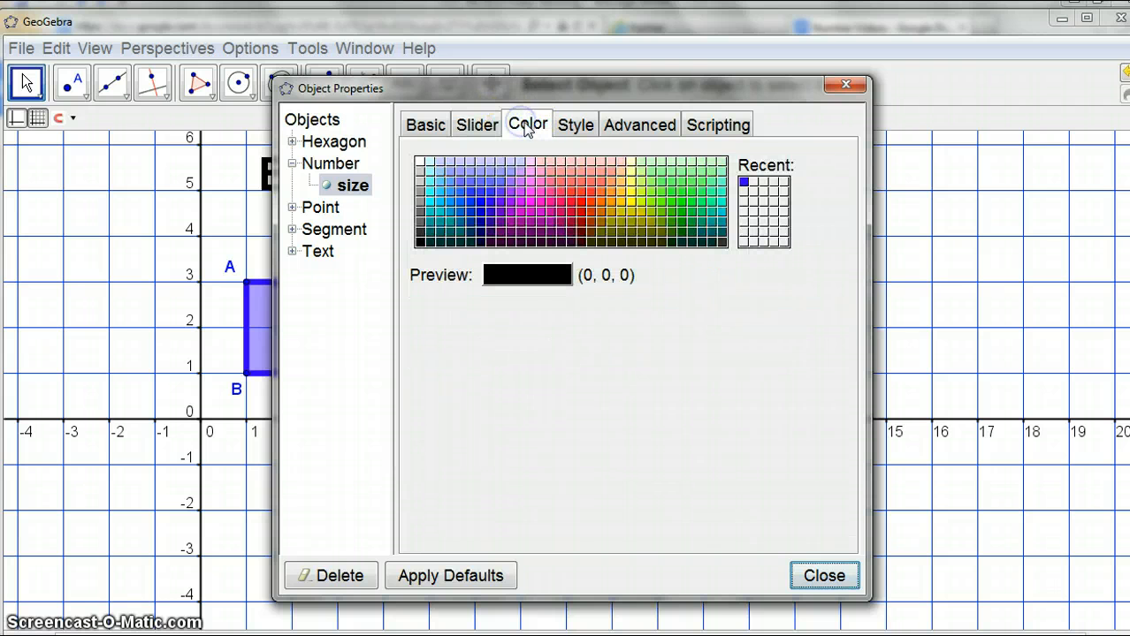
pyautogui.click(506, 201)
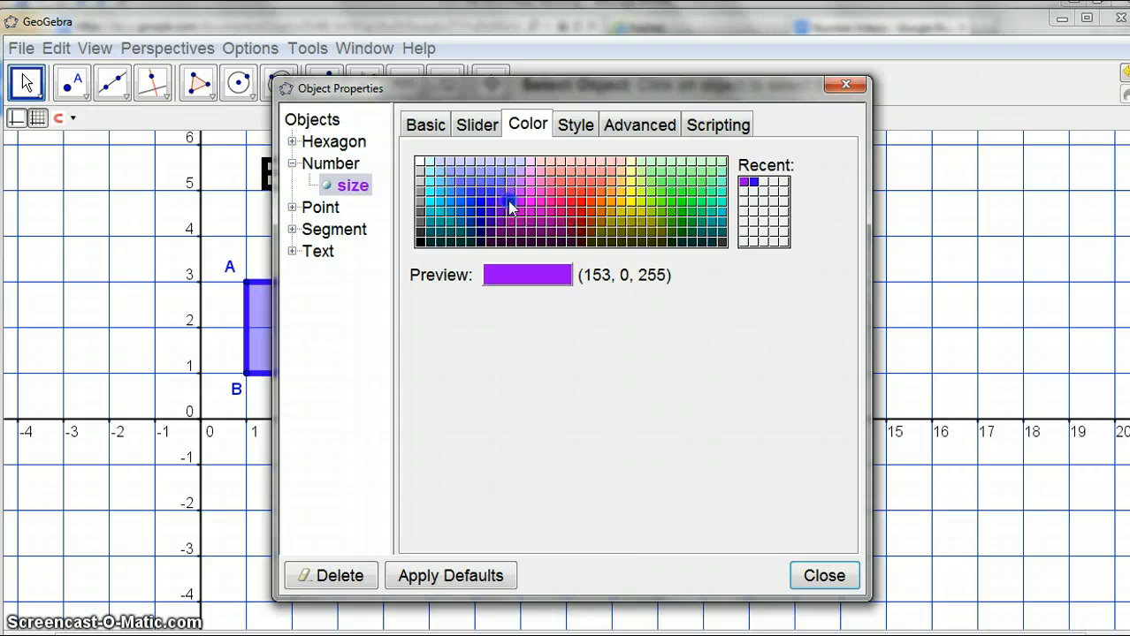
pyautogui.click(573, 124)
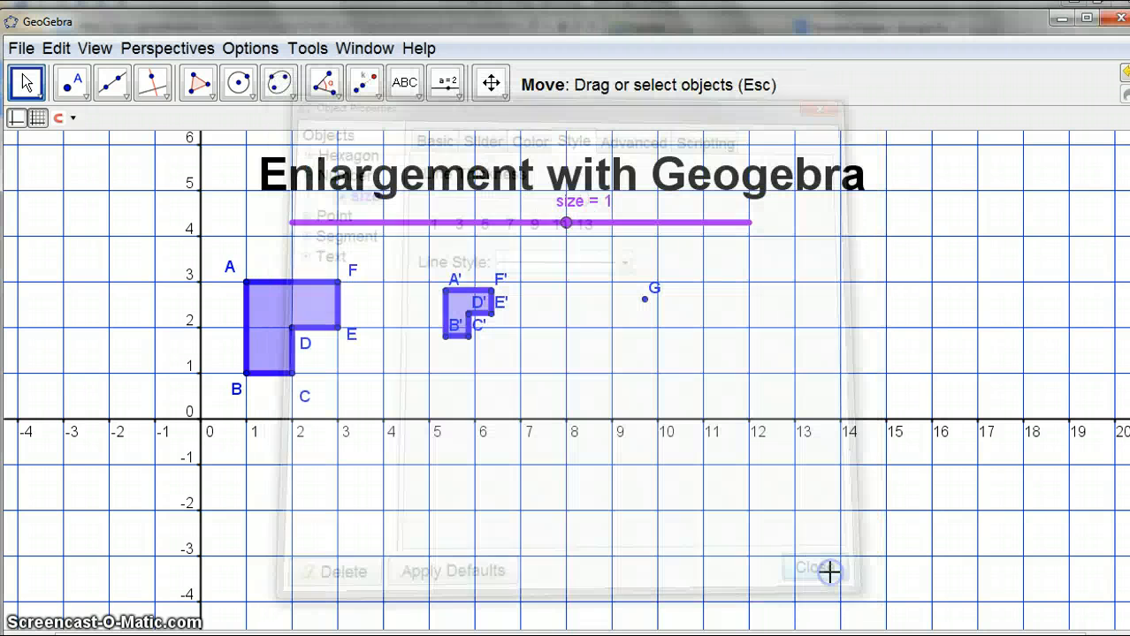
pyautogui.click(804, 567)
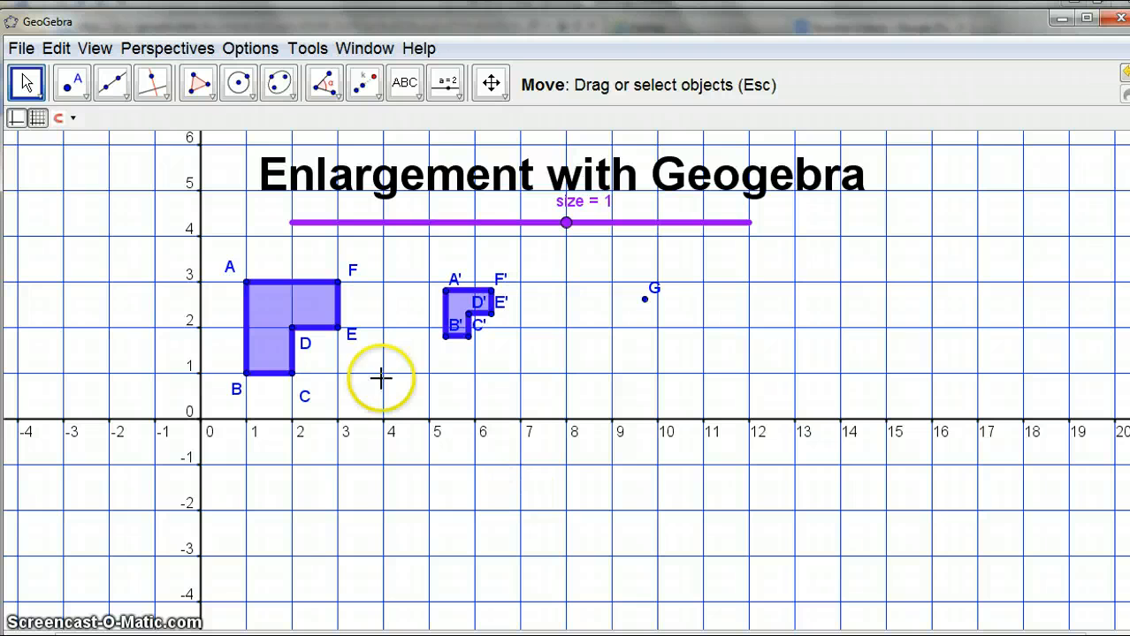
pyautogui.rightClick(466, 304)
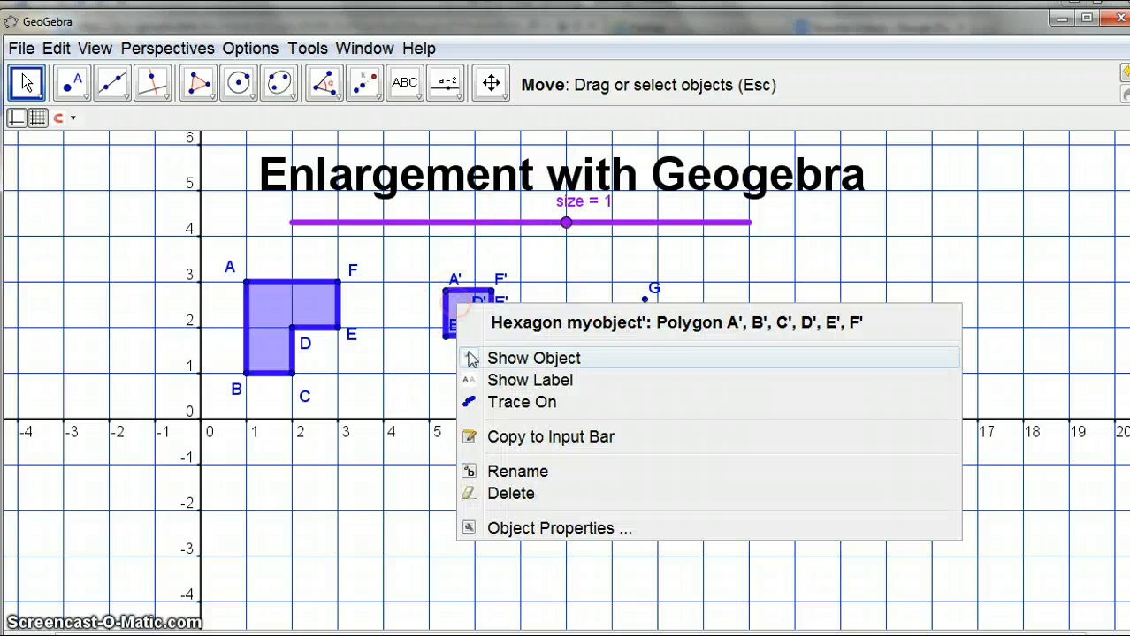
pyautogui.click(558, 527)
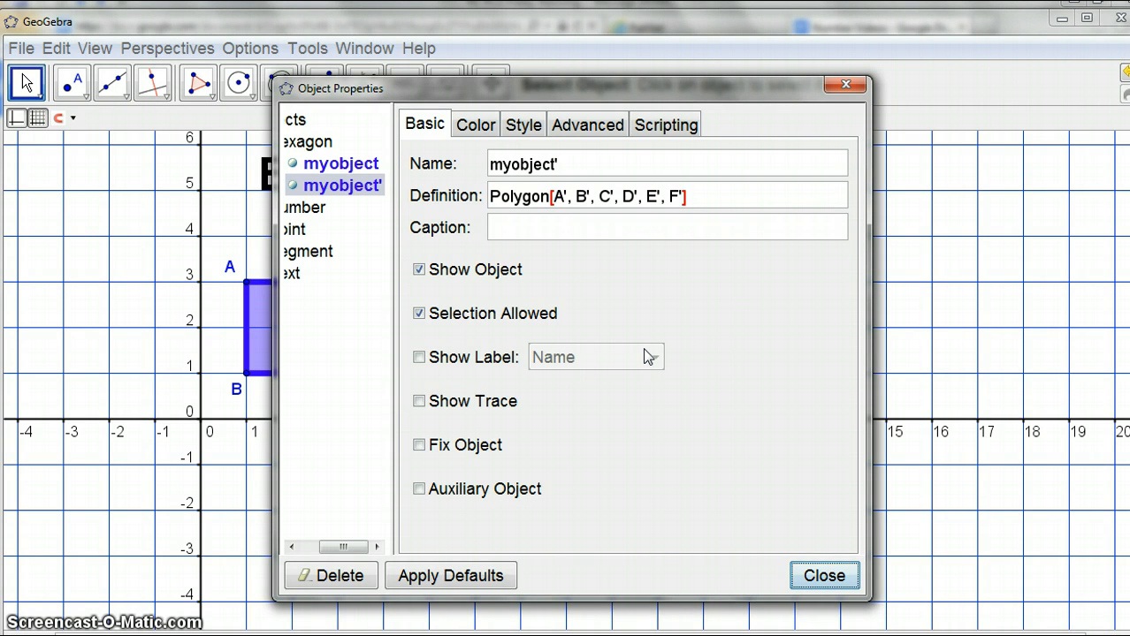
pyautogui.moveTo(847, 85)
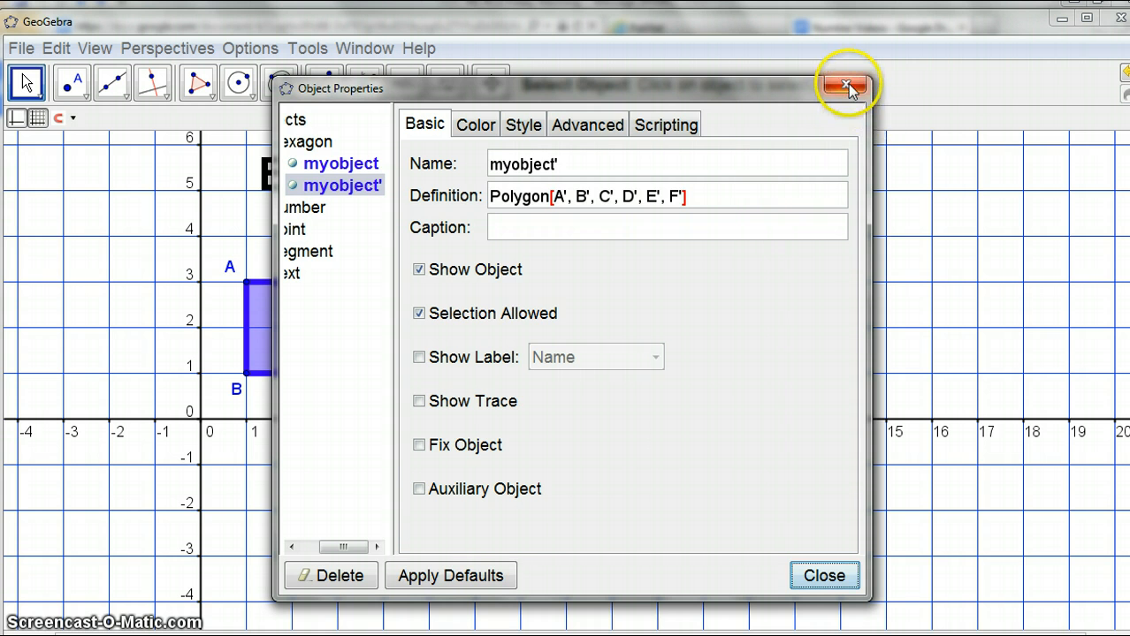
pyautogui.click(521, 124)
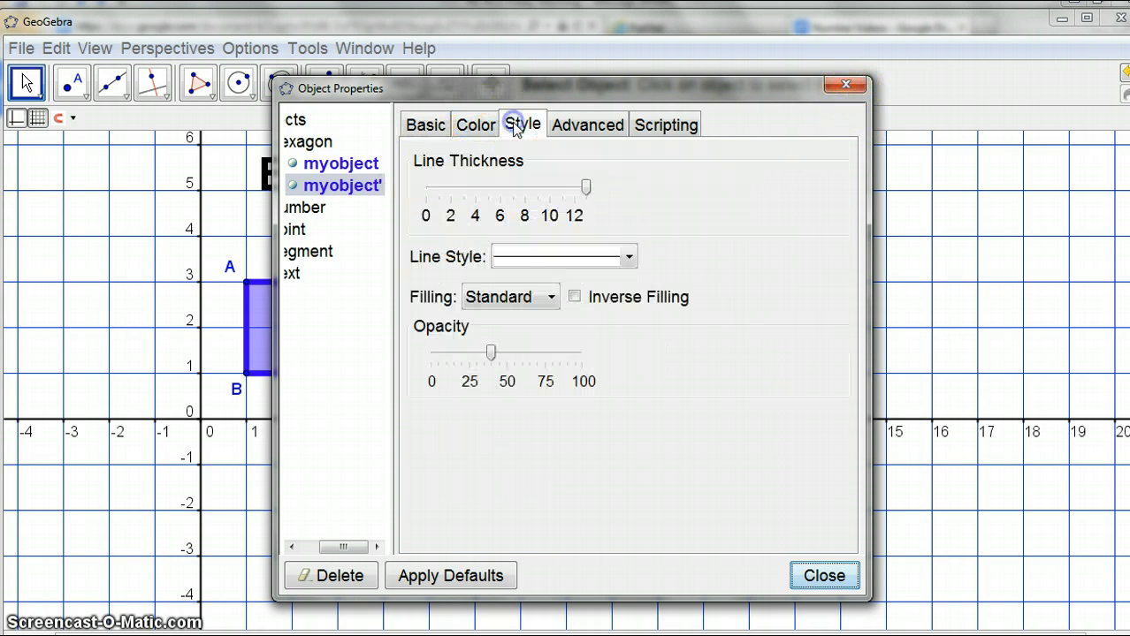
pyautogui.click(665, 124)
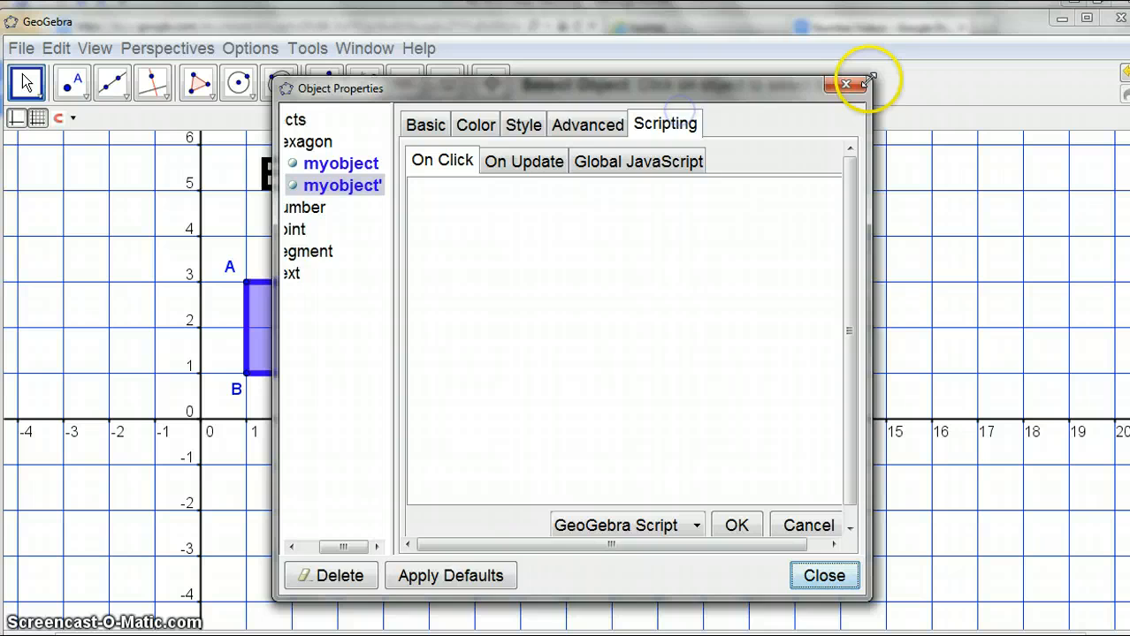
pyautogui.click(845, 85)
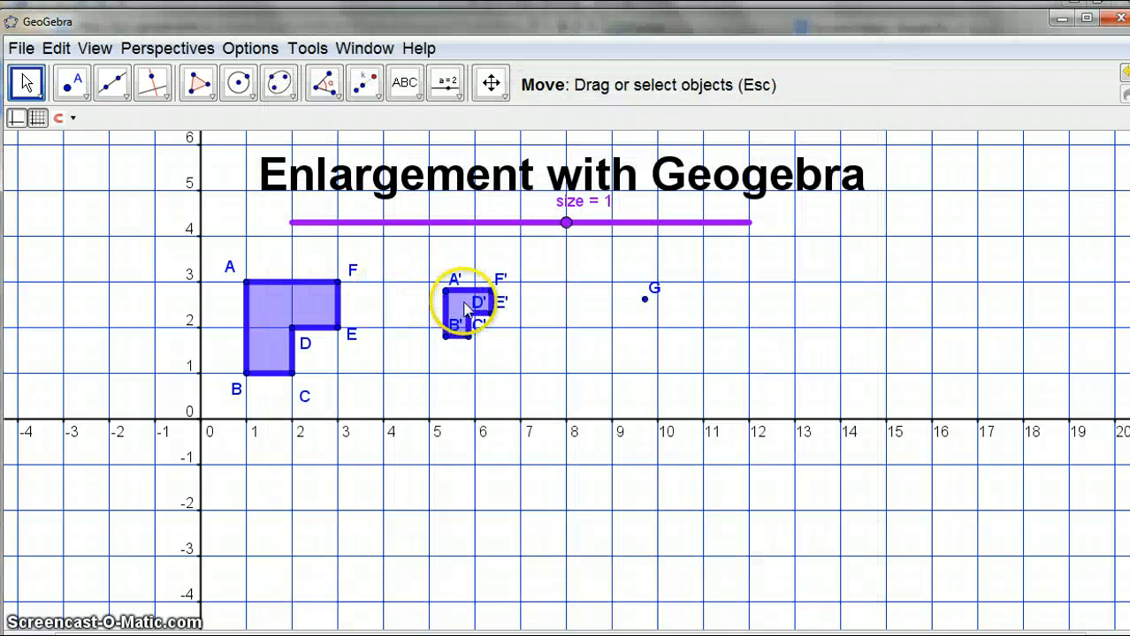
# Delete point D' with the image hexagon, then the remaining image points
pyautogui.rightClick(468, 304)
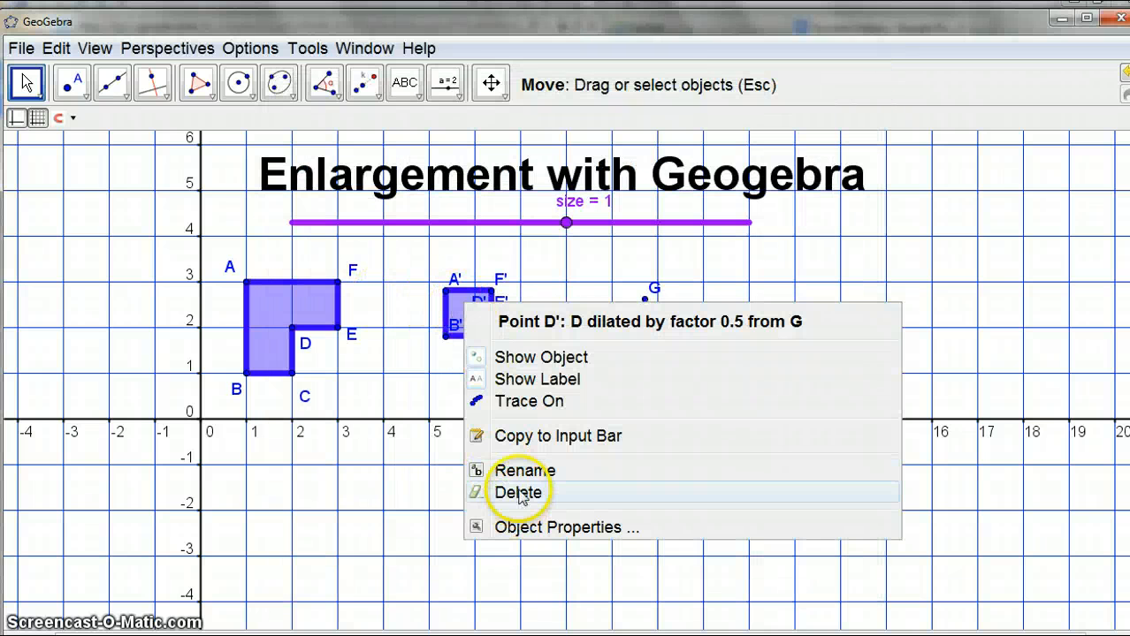
pyautogui.click(520, 491)
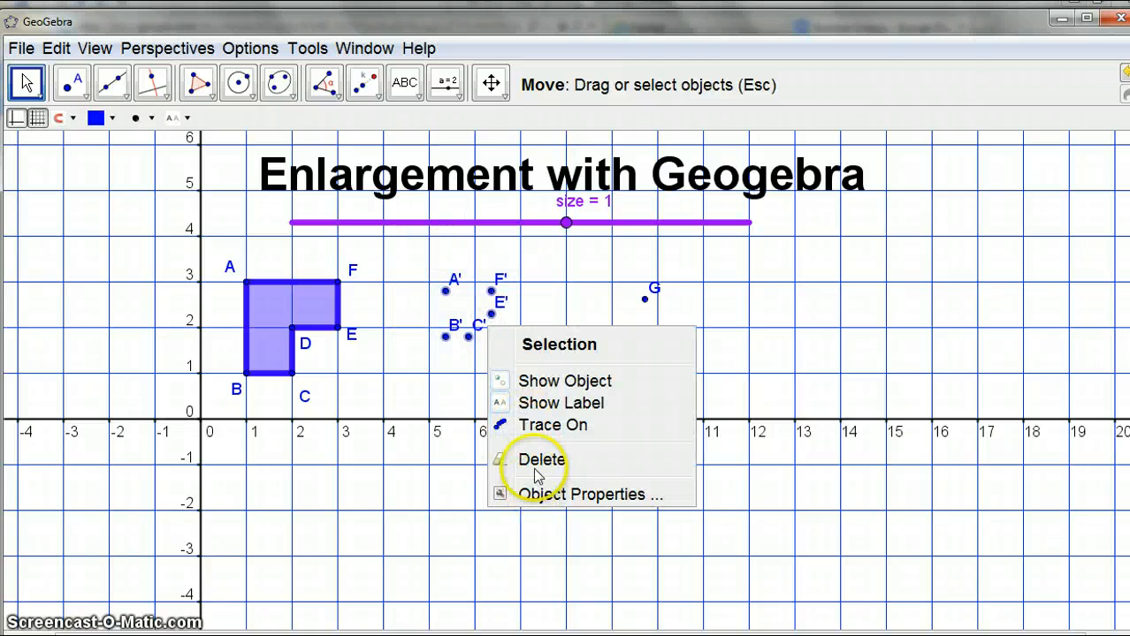
pyautogui.click(541, 460)
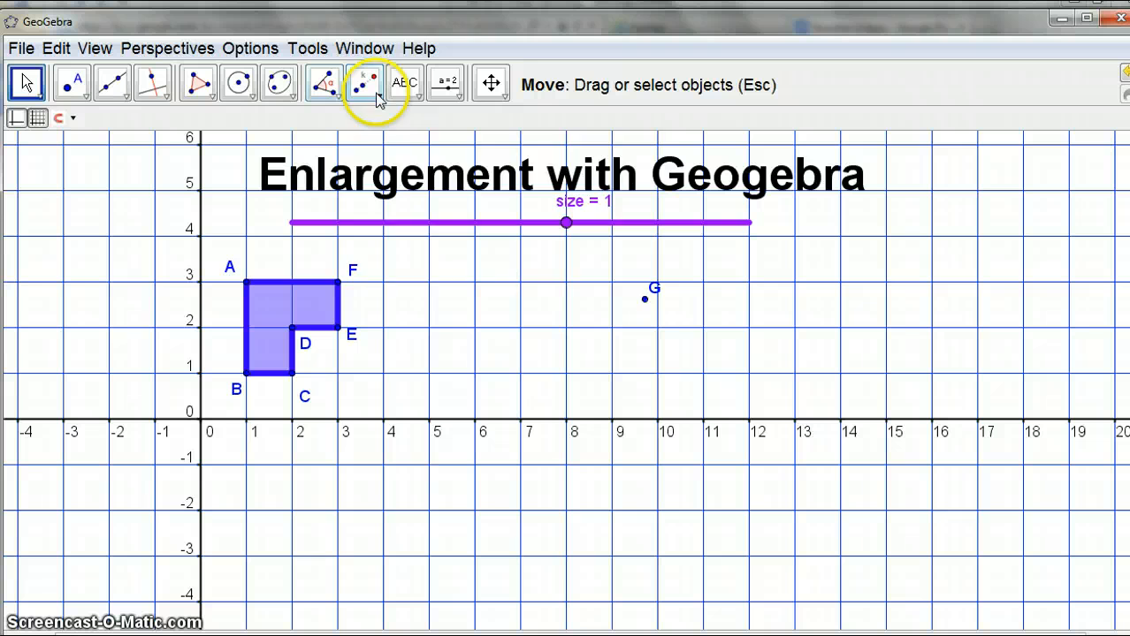
# Dilate the hexagon from G using 'size' as the factor, linking the image to the slider
pyautogui.click(364, 85)
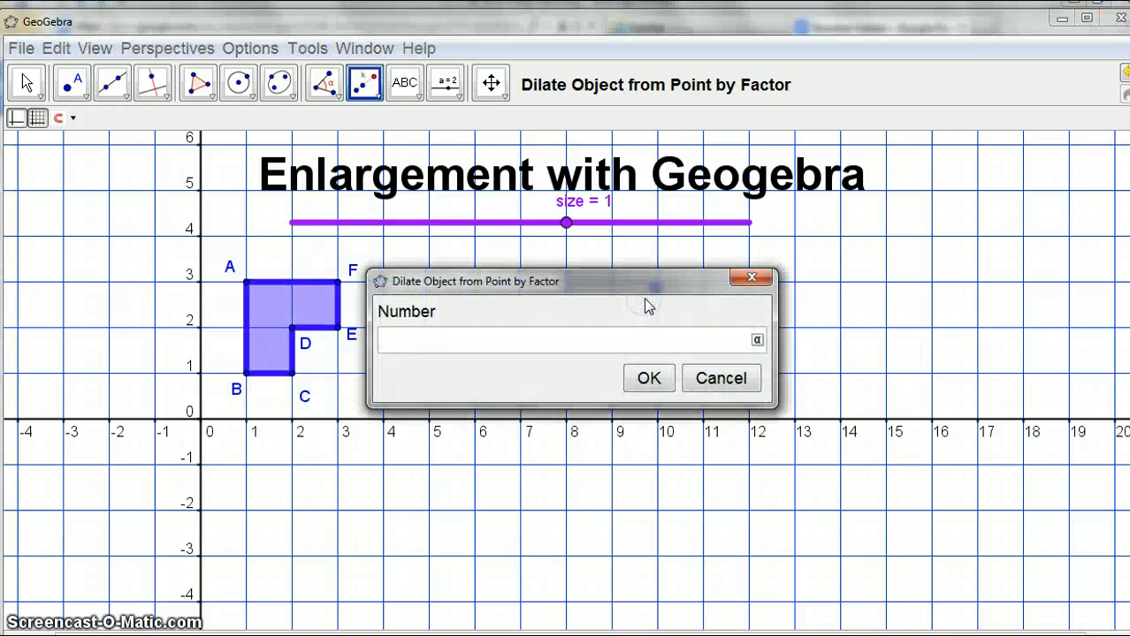
pyautogui.write('size')
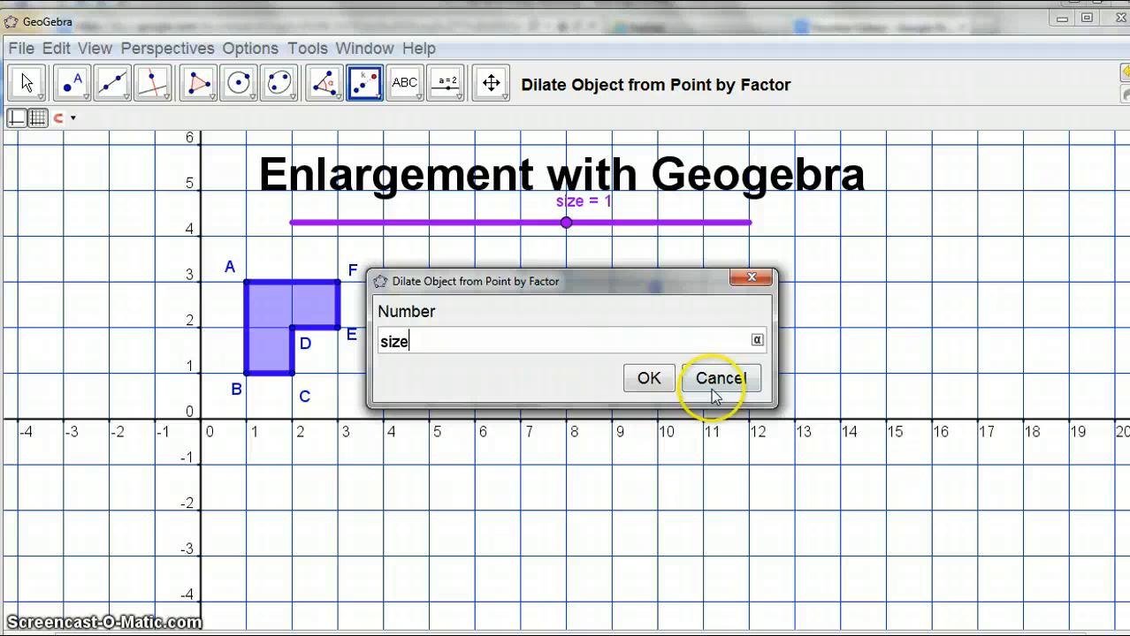
pyautogui.moveTo(649, 378)
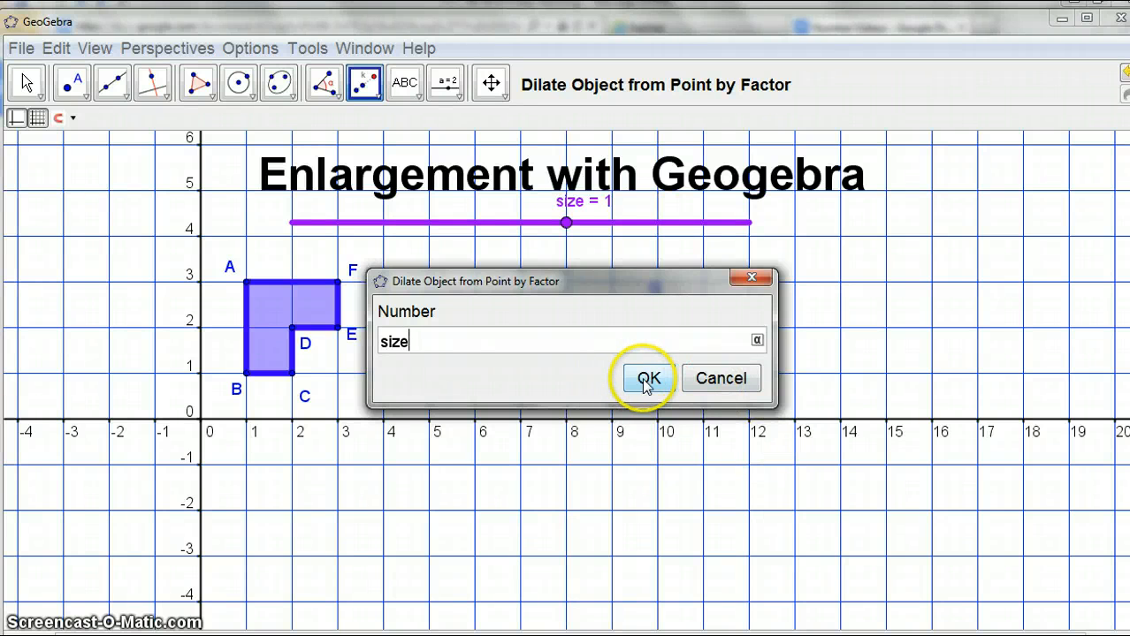
pyautogui.click(649, 378)
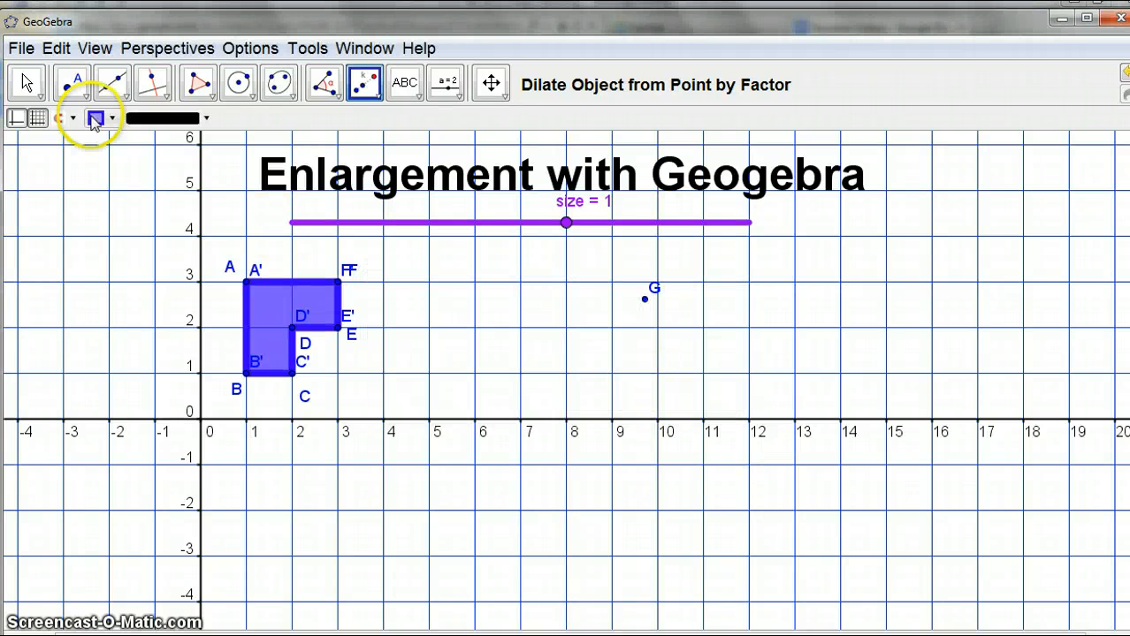
# Explore the size slider through 4.8, 0.5 and negative -0.3, then leave it at 0.5
pyautogui.click(26, 81)
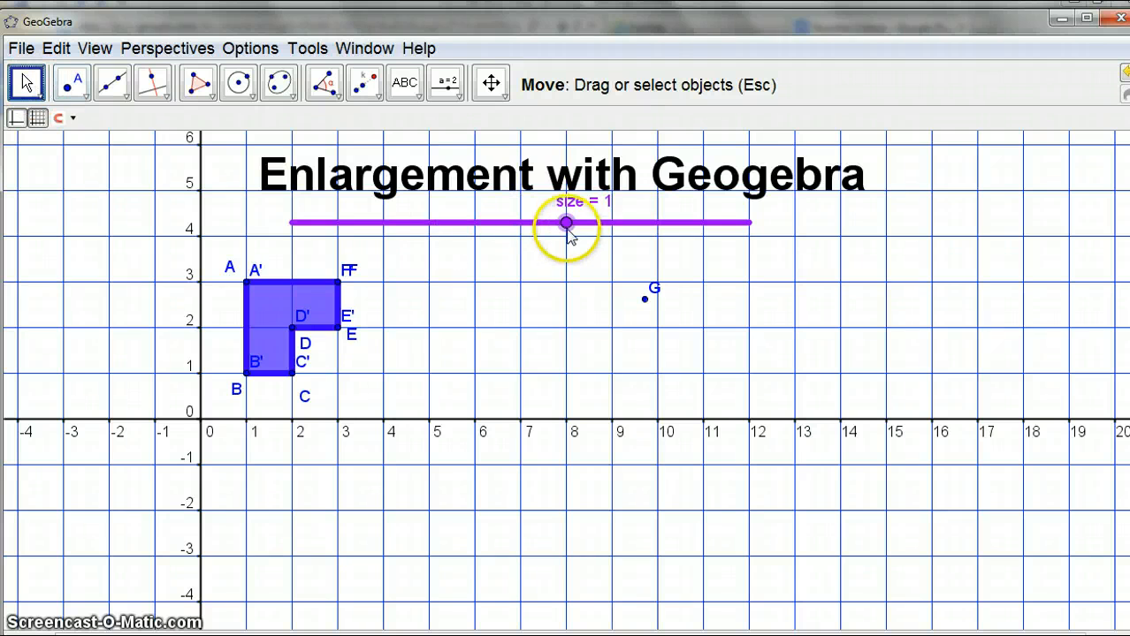
pyautogui.moveTo(566, 223); pyautogui.dragTo(742, 222)
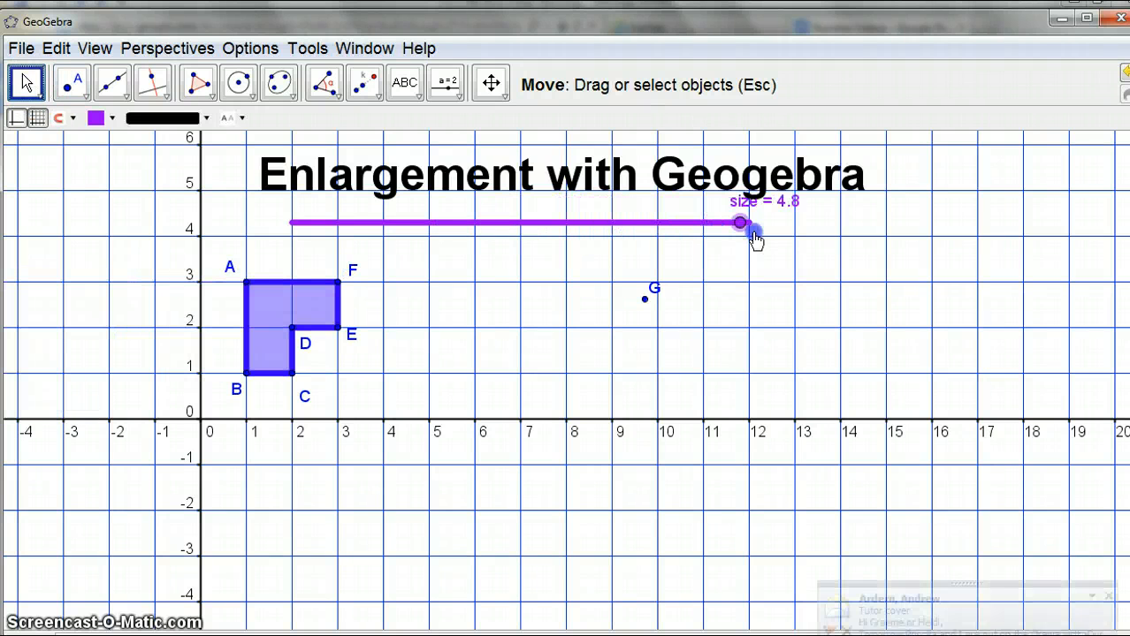
pyautogui.moveTo(741, 223); pyautogui.dragTo(542, 223)
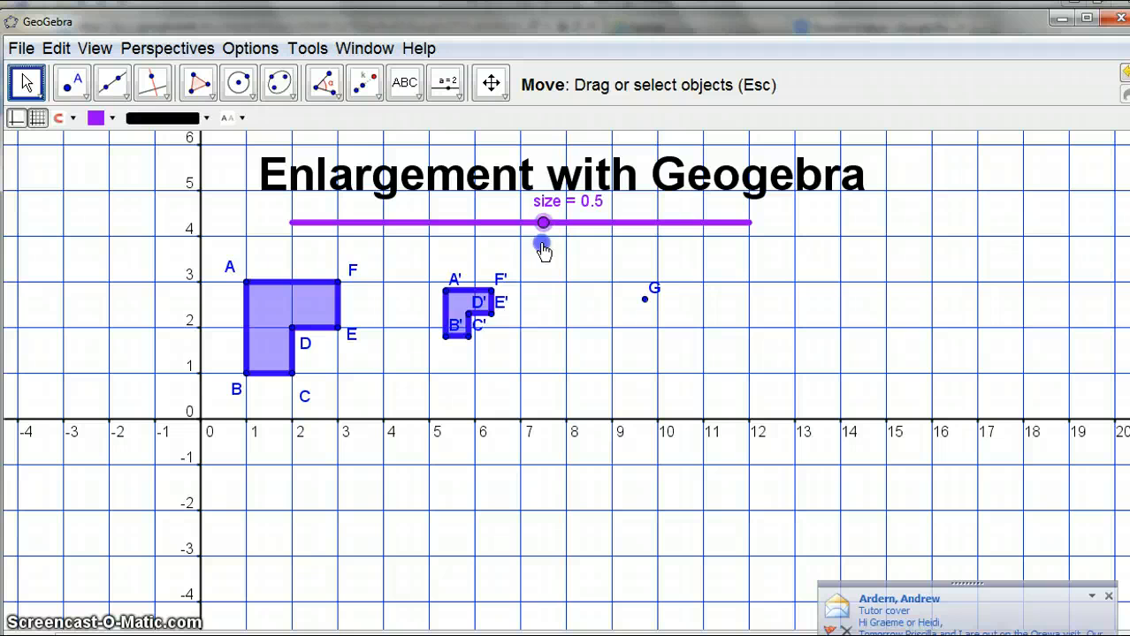
pyautogui.moveTo(544, 223); pyautogui.dragTo(488, 223)
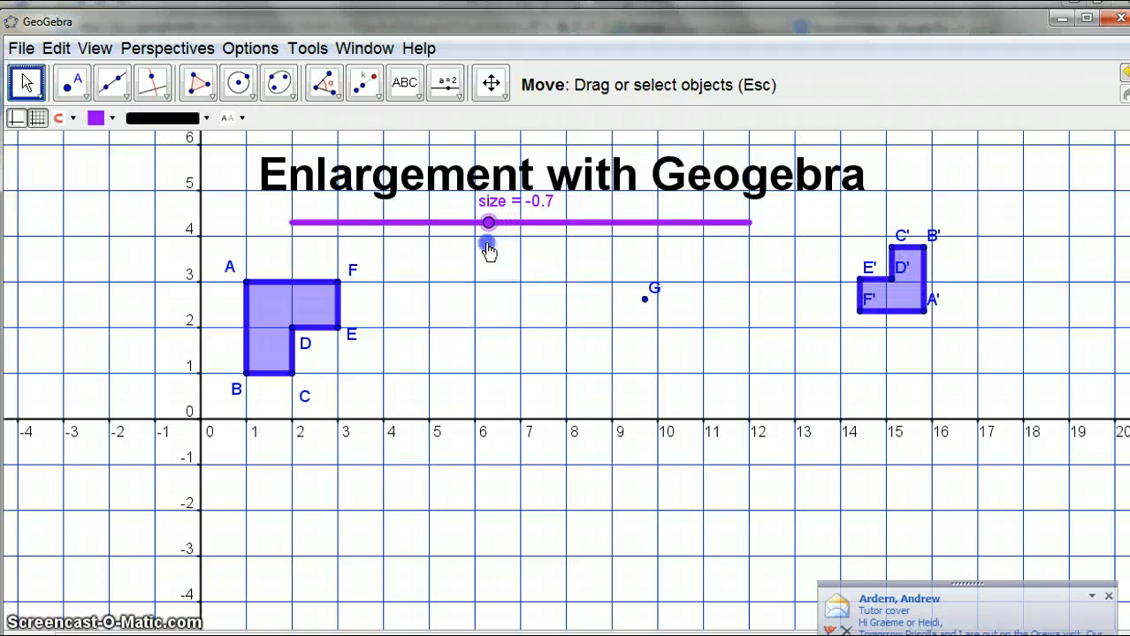
pyautogui.moveTo(488, 223); pyautogui.dragTo(506, 222)
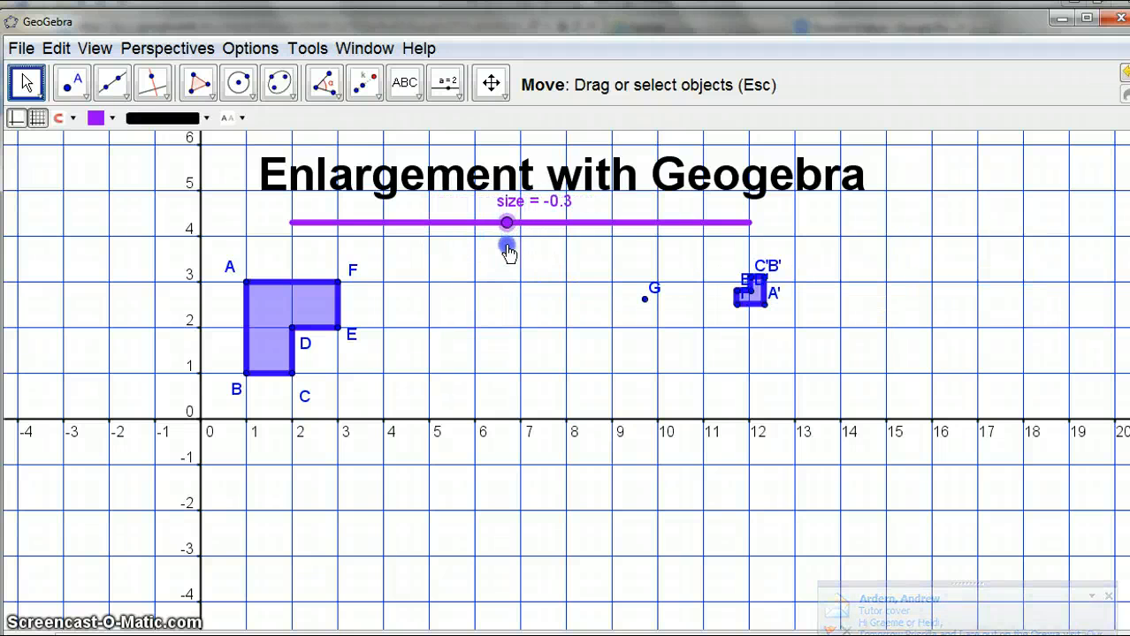
pyautogui.moveTo(505, 223); pyautogui.dragTo(545, 223)
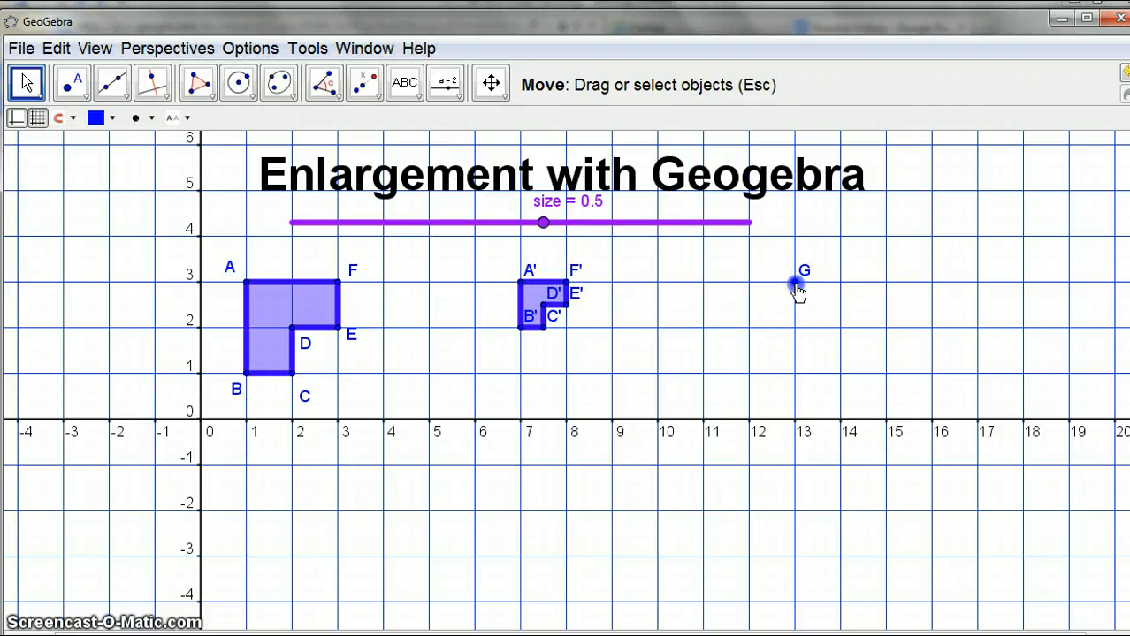
# Move centre G below the x-axis and then right to near (15, 3)
pyautogui.moveTo(799, 286); pyautogui.dragTo(251, 297)
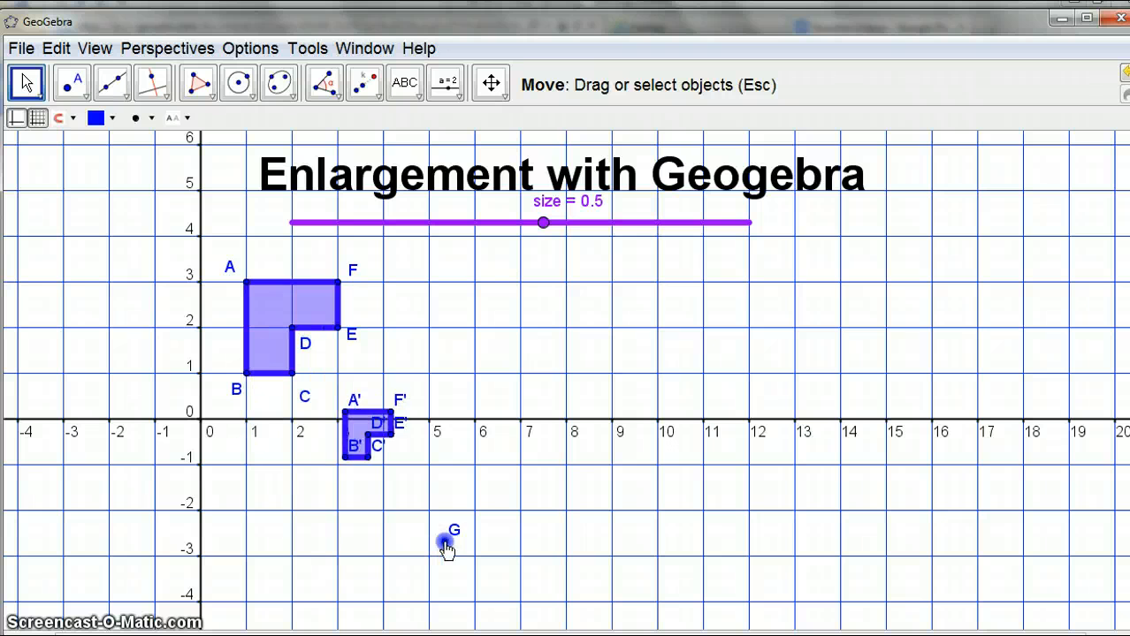
pyautogui.moveTo(446, 545); pyautogui.dragTo(891, 385)
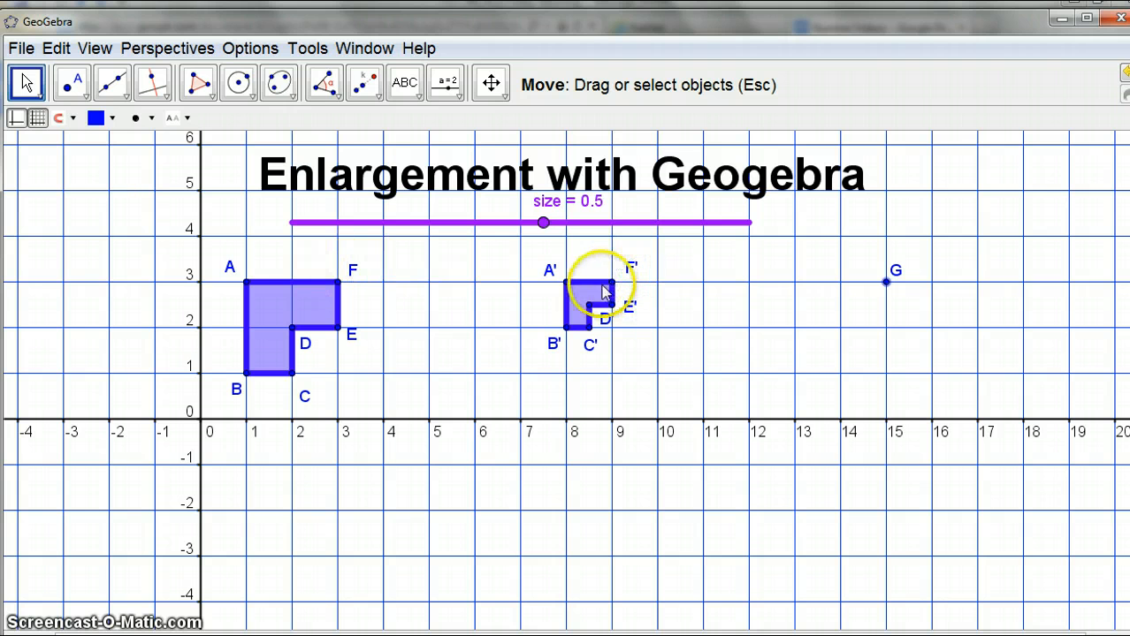
# Colour the image hexagon A'B'C'D'E'F' green via its Object Properties
pyautogui.rightClick(587, 292)
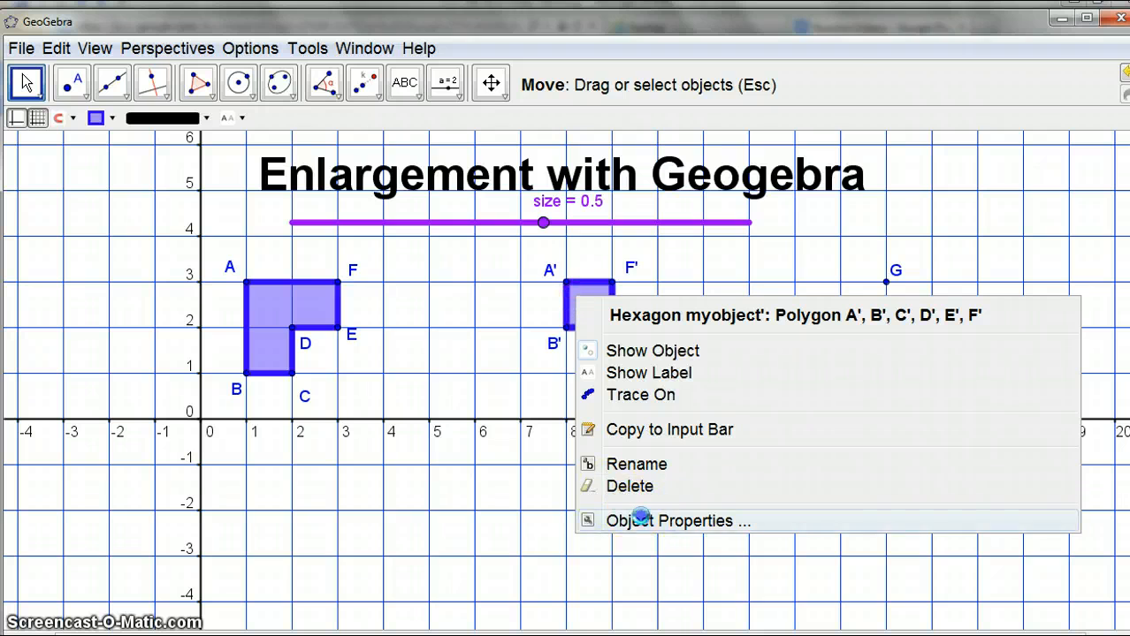
pyautogui.click(677, 520)
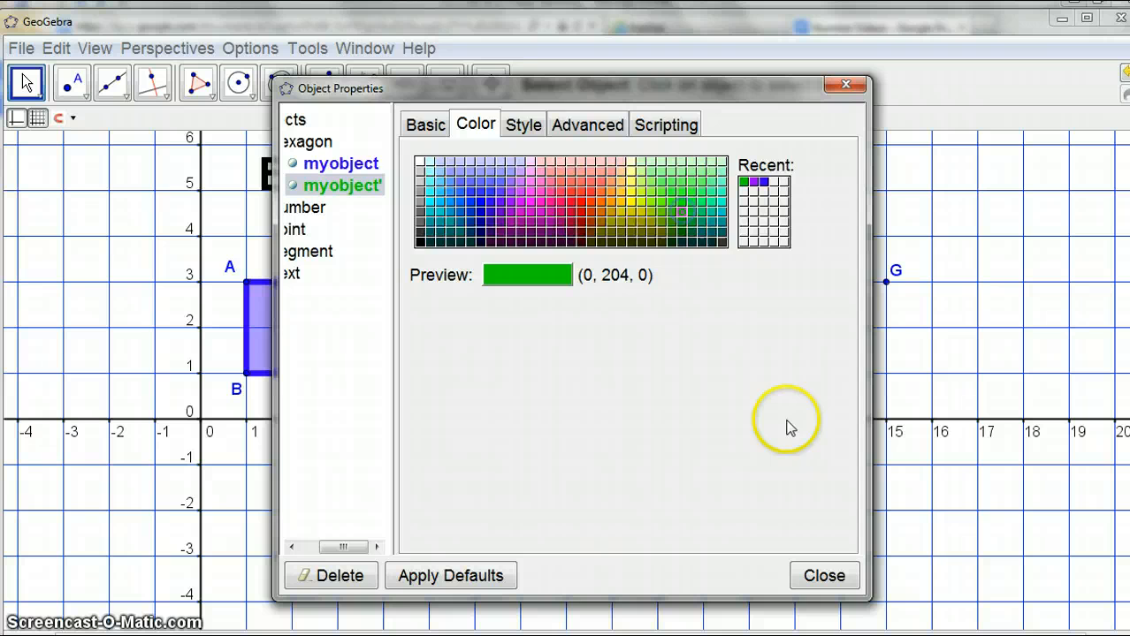
pyautogui.click(822, 576)
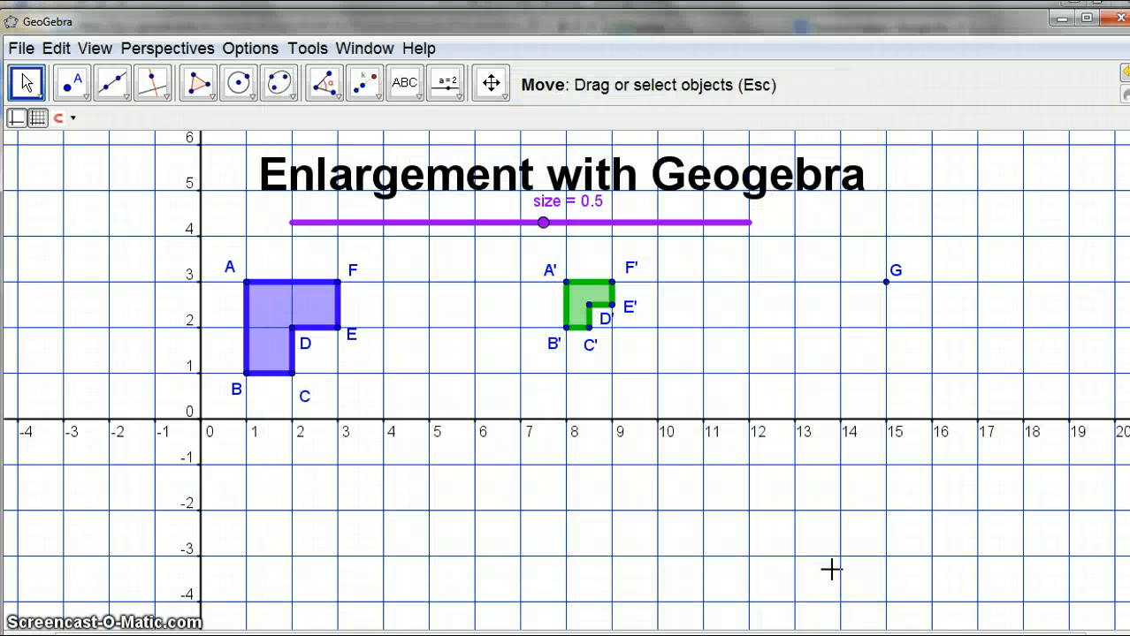
pyautogui.click(285, 542)
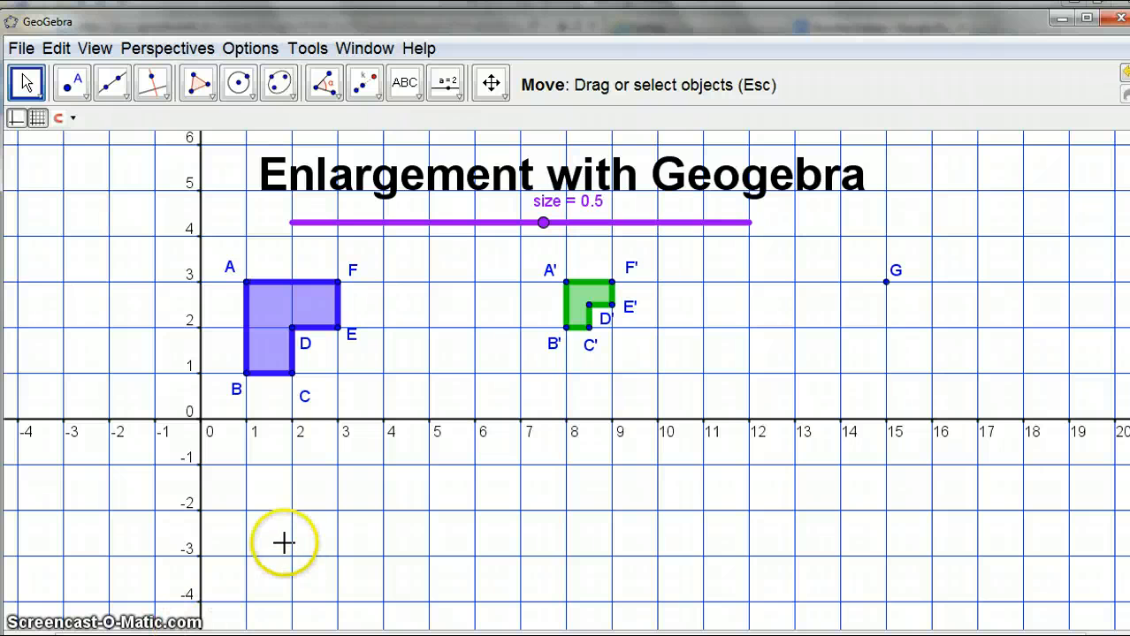
# Start saving the construction under the file name enlargement
pyautogui.click(21, 47)
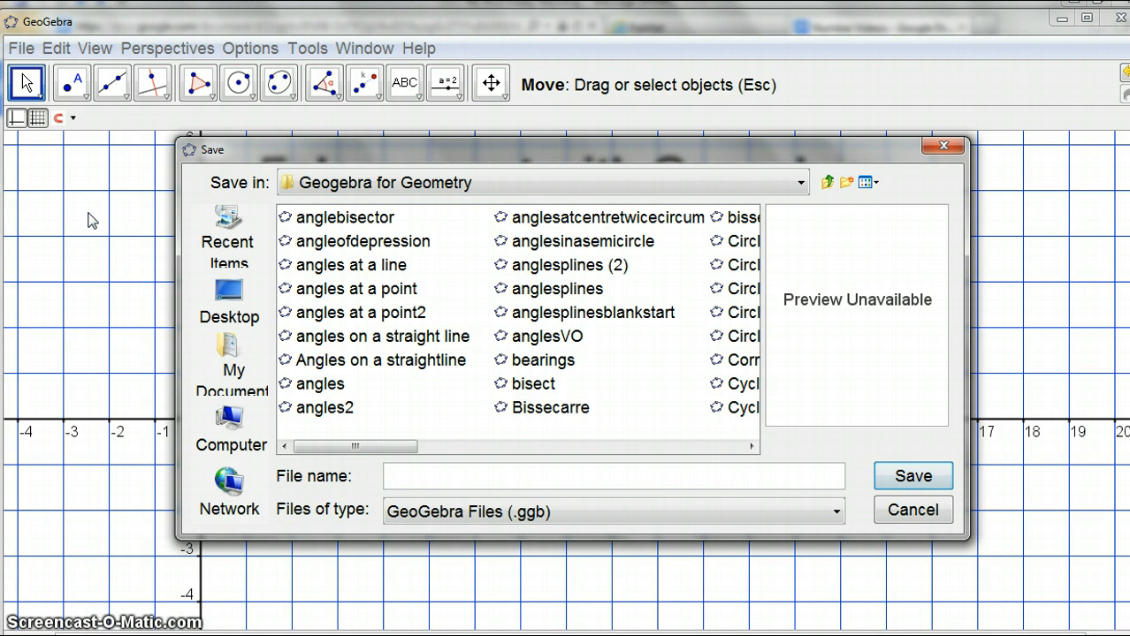
pyautogui.write('en')
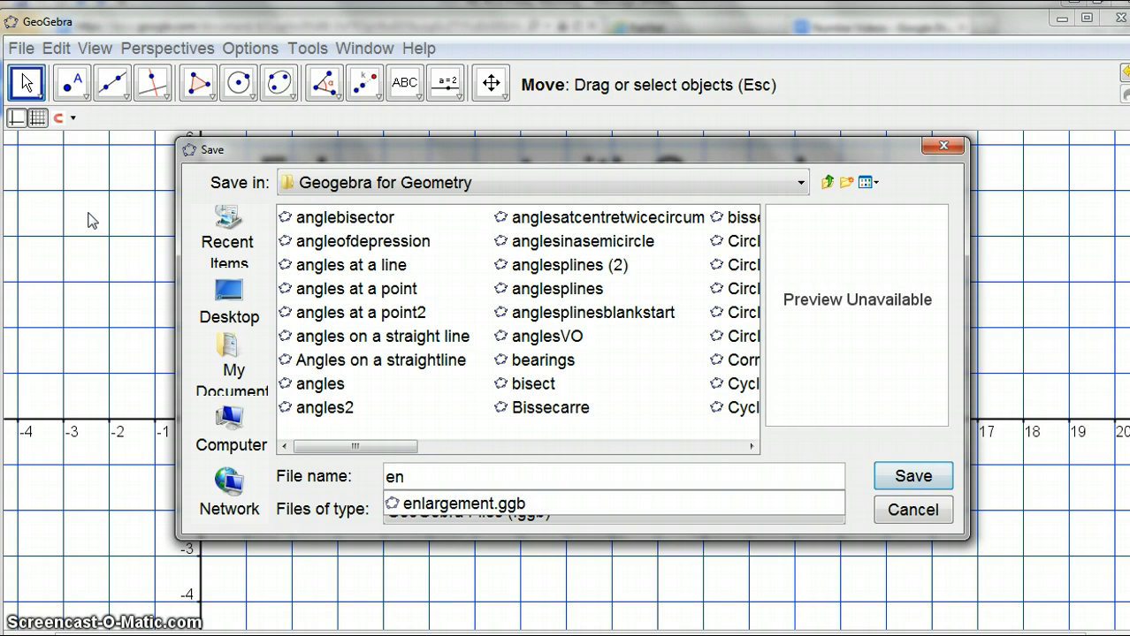